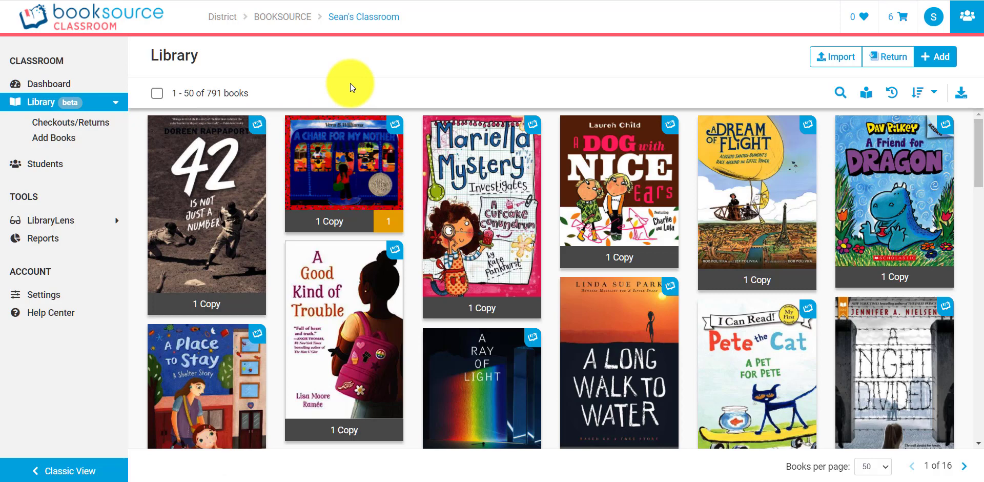
mouse_move(361, 75)
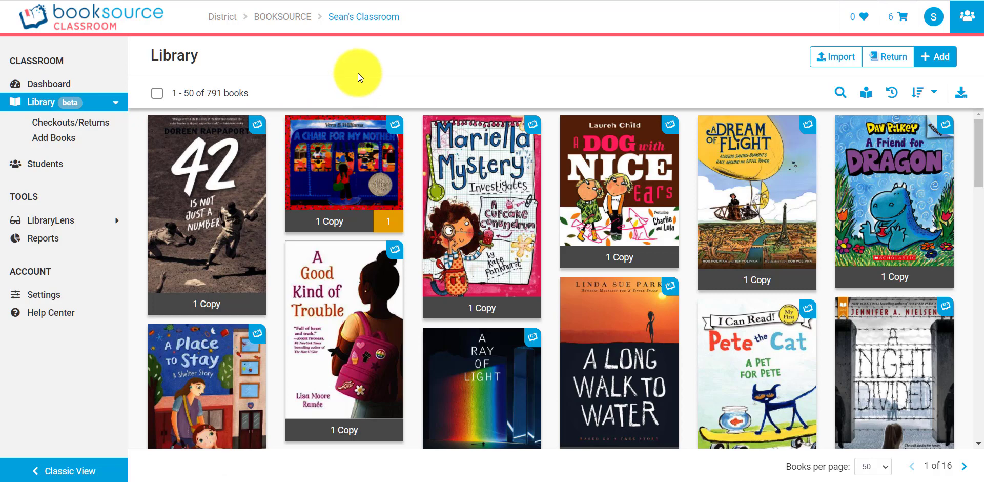
mouse_move(385, 75)
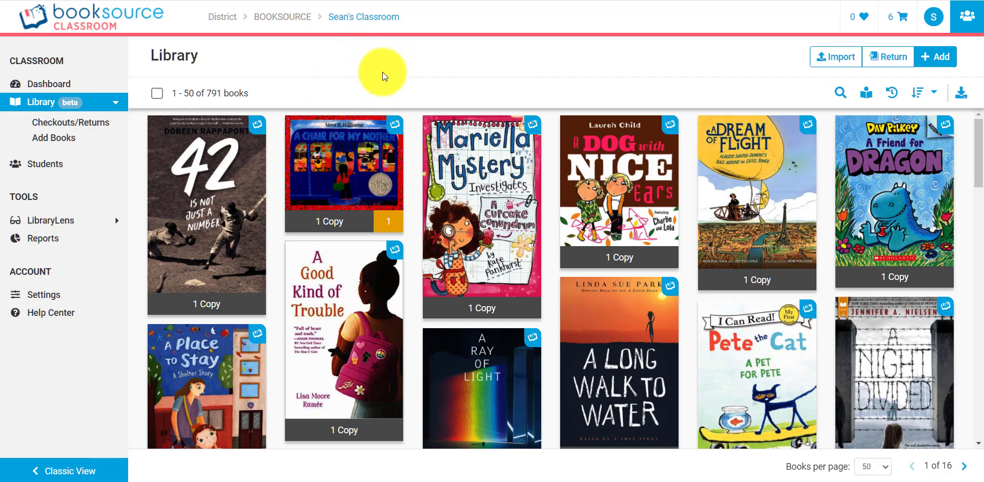
mouse_move(62, 143)
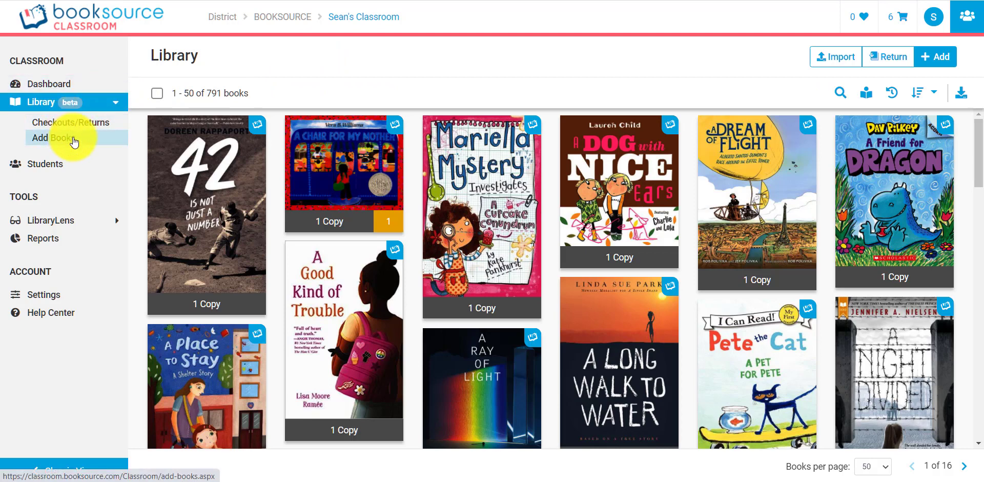
mouse_move(92, 131)
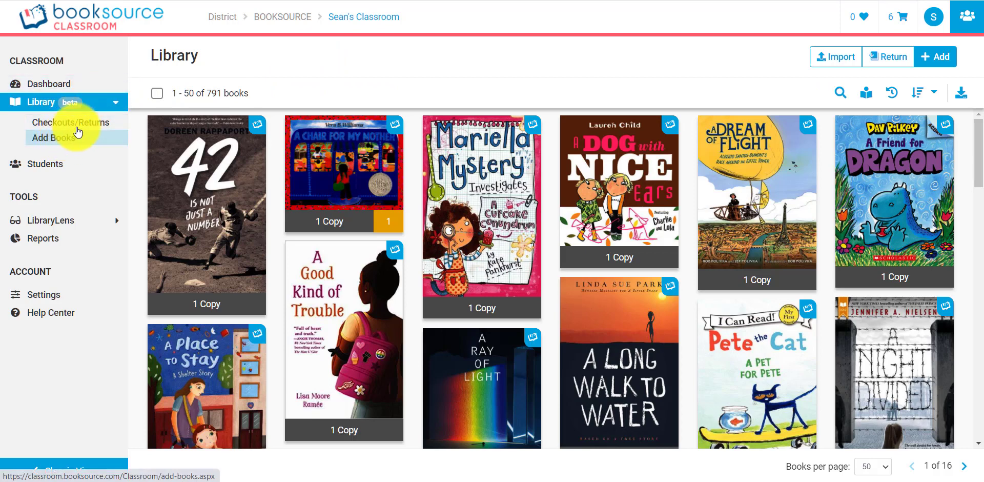
mouse_move(933, 57)
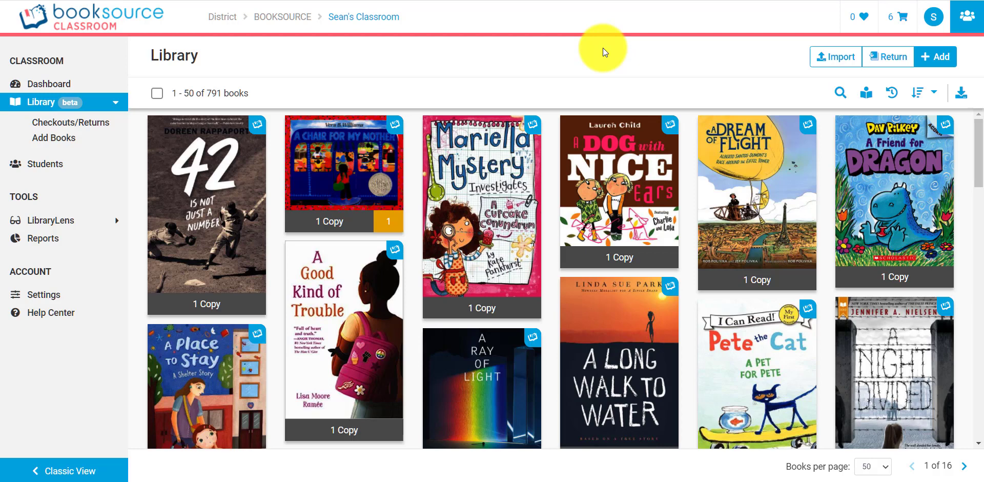
mouse_move(543, 65)
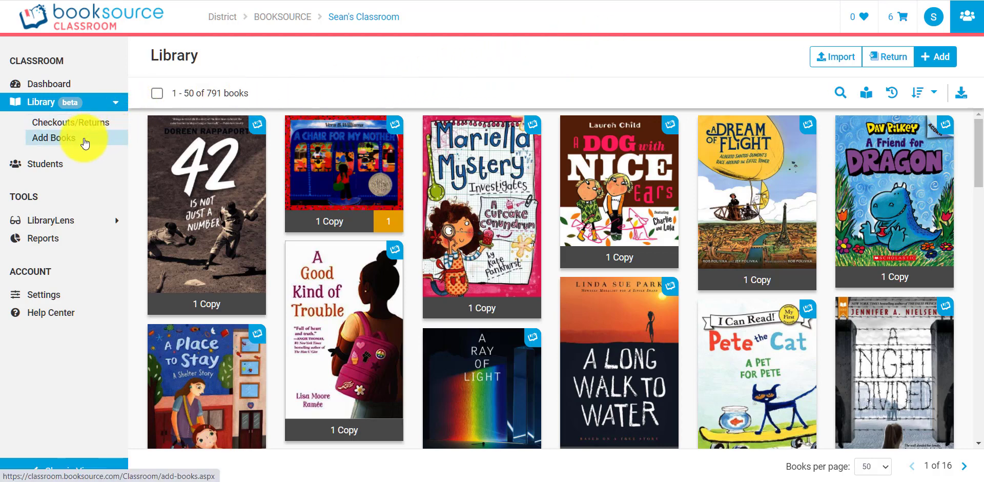
- Go to the Add Books page and activate the 'Type or scan ISBN' field
left_click(53, 138)
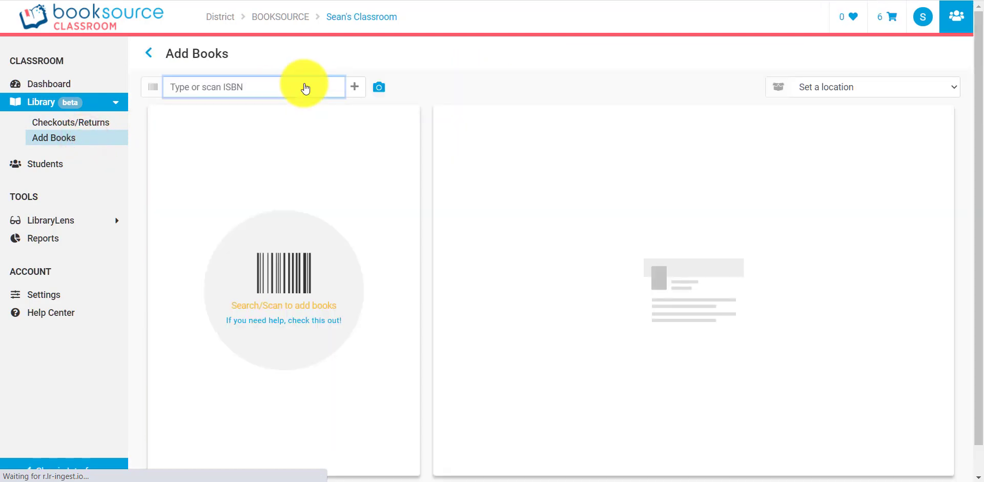
mouse_move(360, 53)
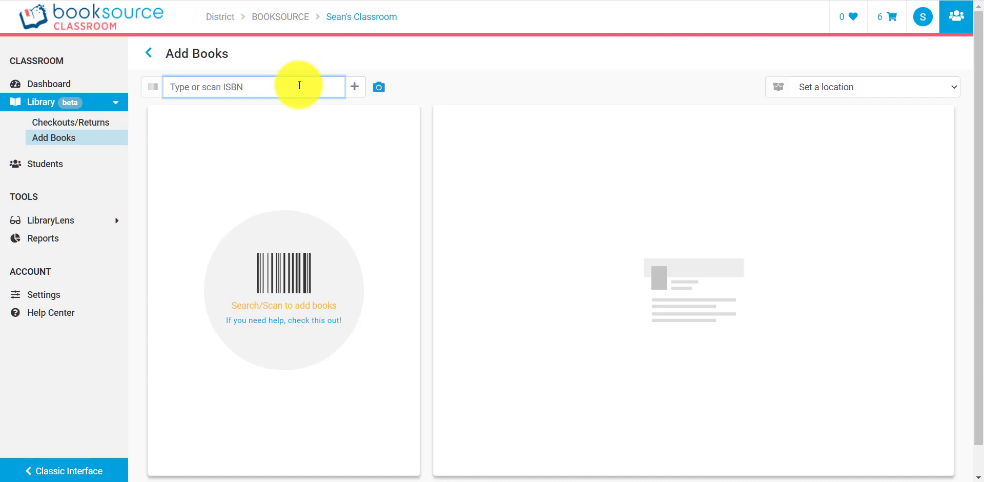
left_click(246, 86)
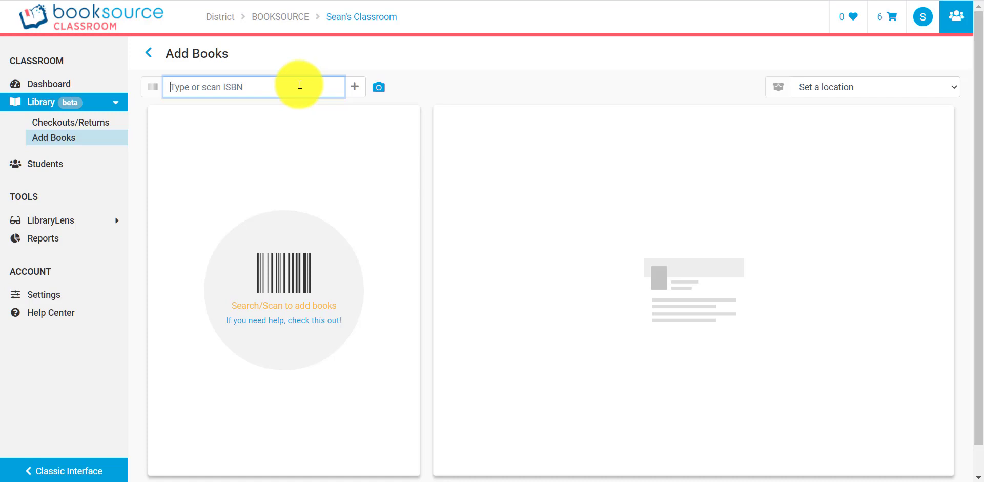
mouse_move(380, 86)
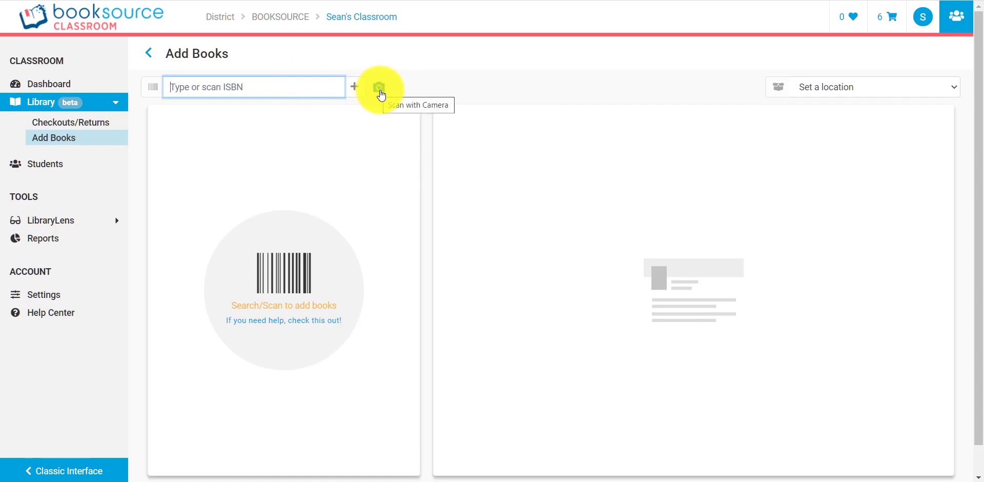
mouse_move(330, 81)
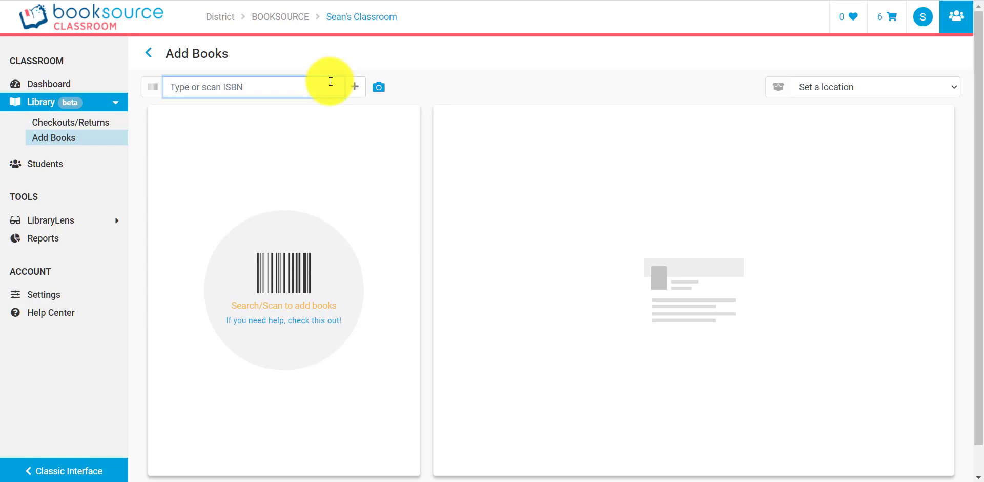
left_click(244, 86)
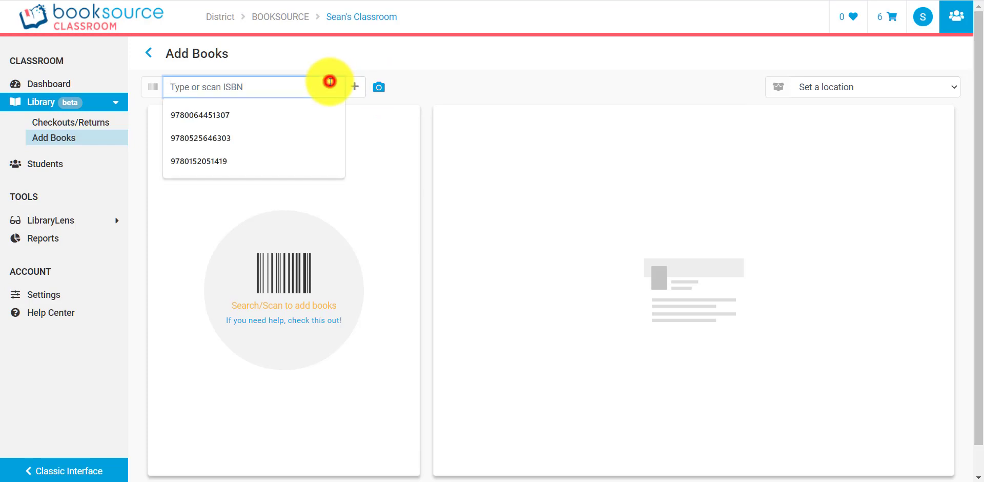
left_click(200, 115)
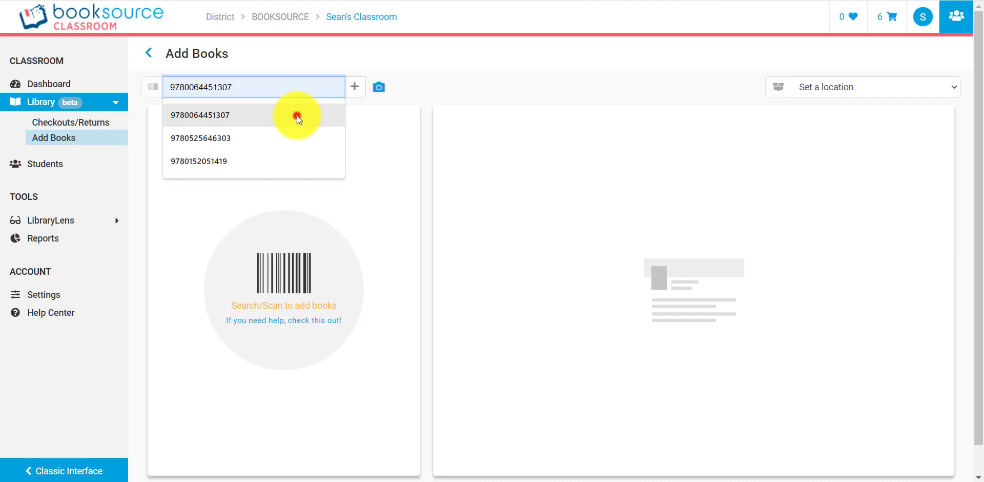
left_click(354, 86)
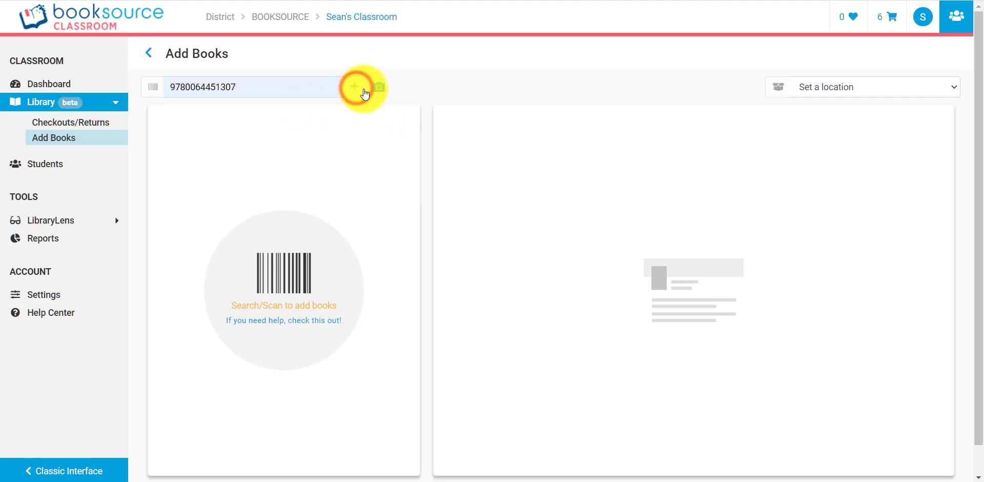
left_click(354, 86)
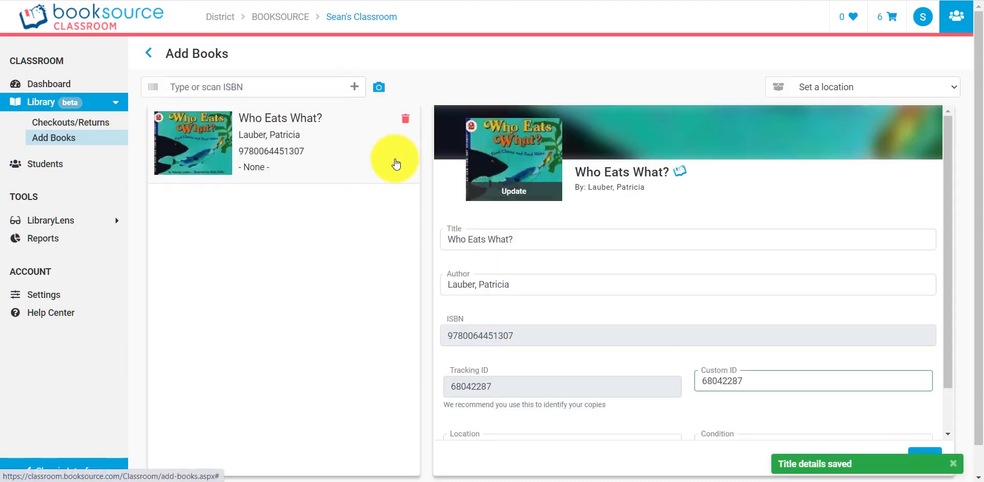
mouse_move(544, 182)
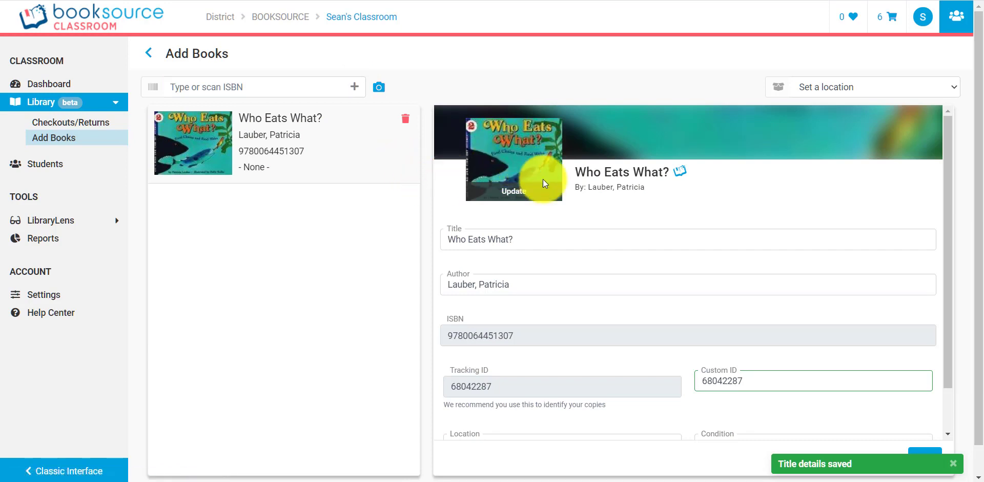
mouse_move(207, 145)
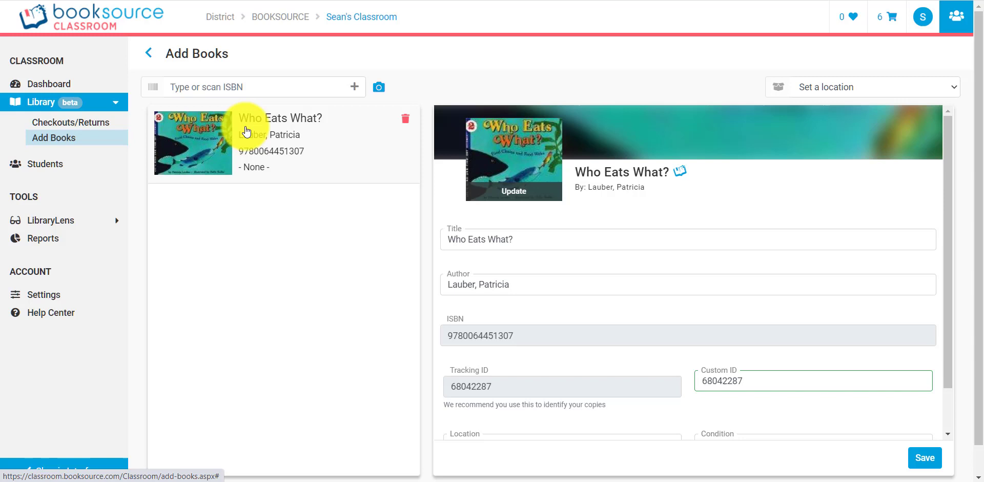
mouse_move(394, 188)
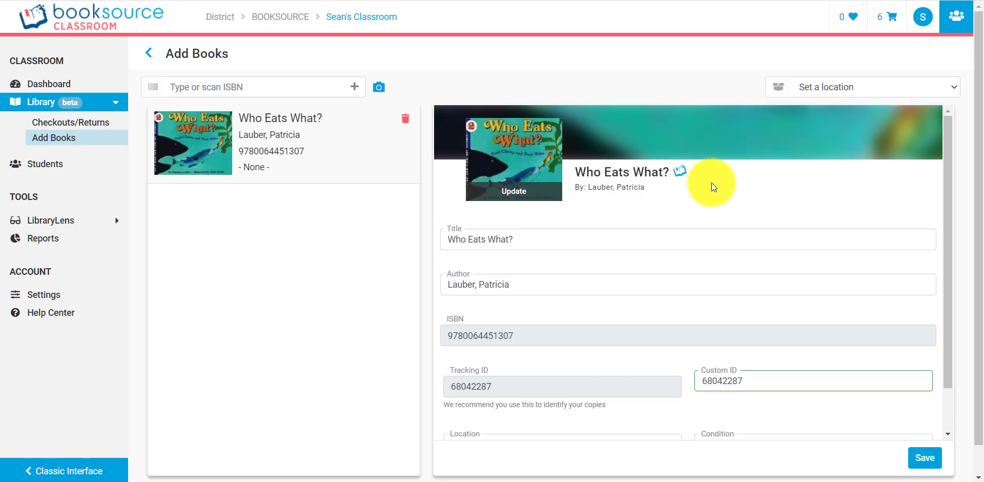
mouse_move(726, 194)
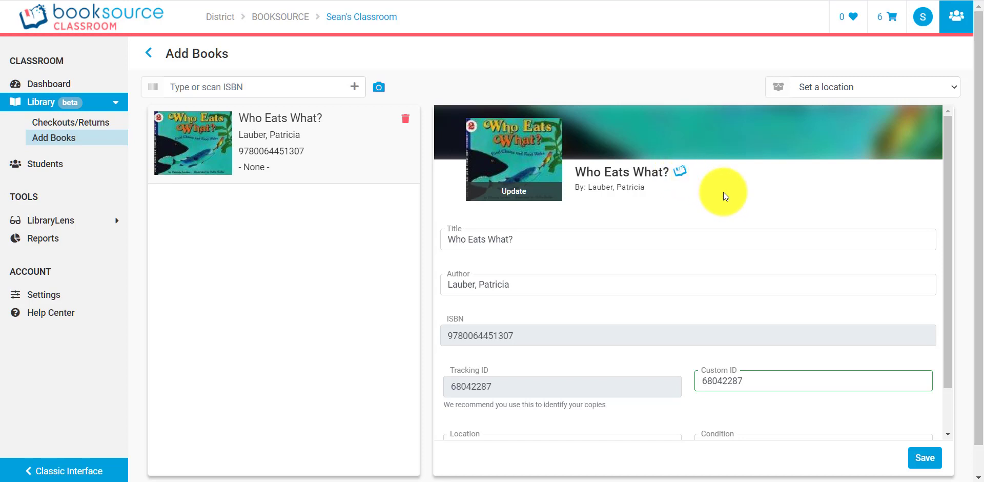
mouse_move(681, 170)
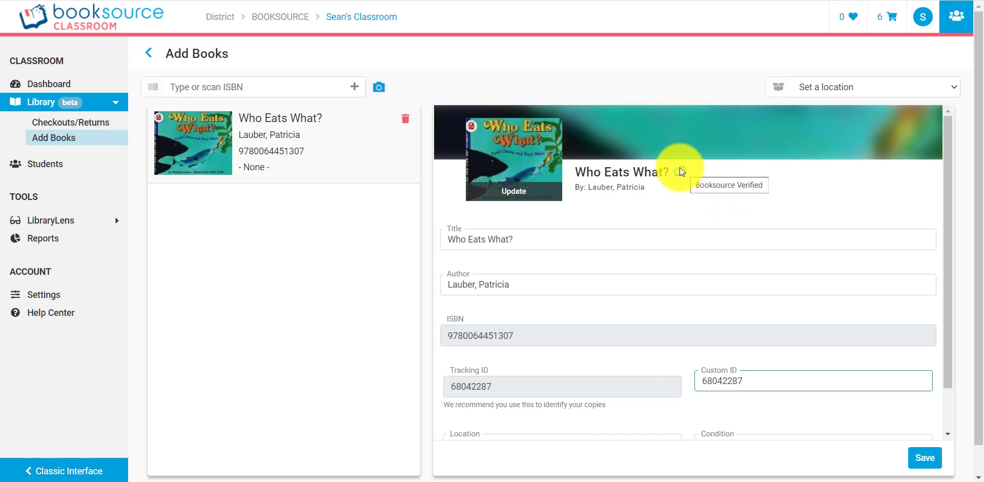
mouse_move(712, 197)
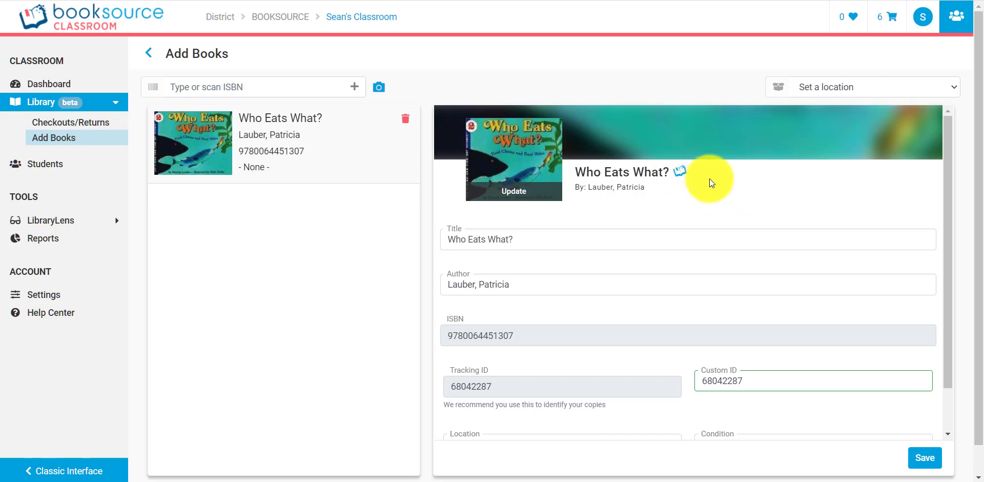
mouse_move(701, 195)
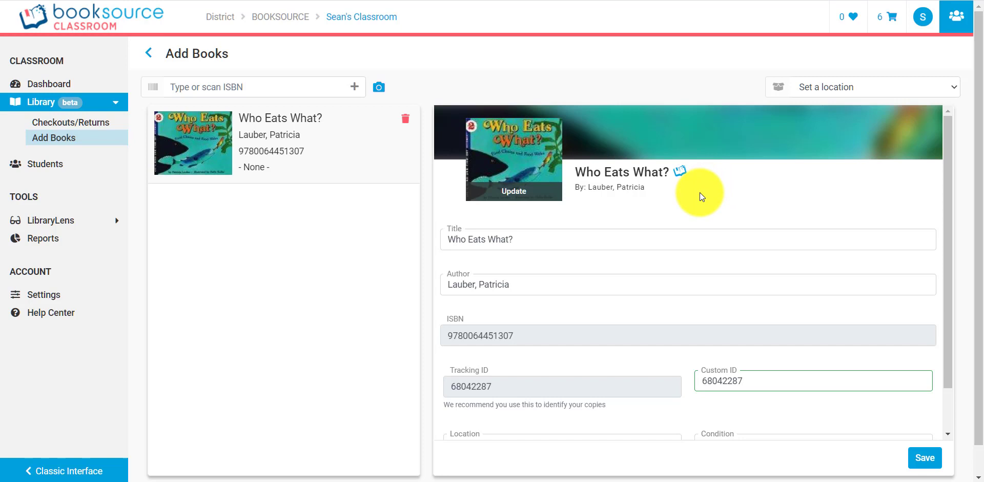
mouse_move(693, 198)
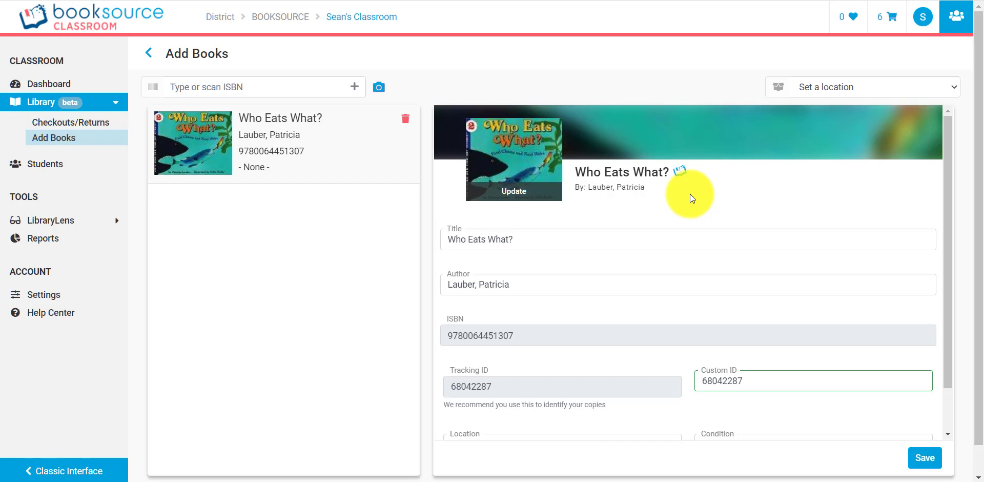
mouse_move(354, 86)
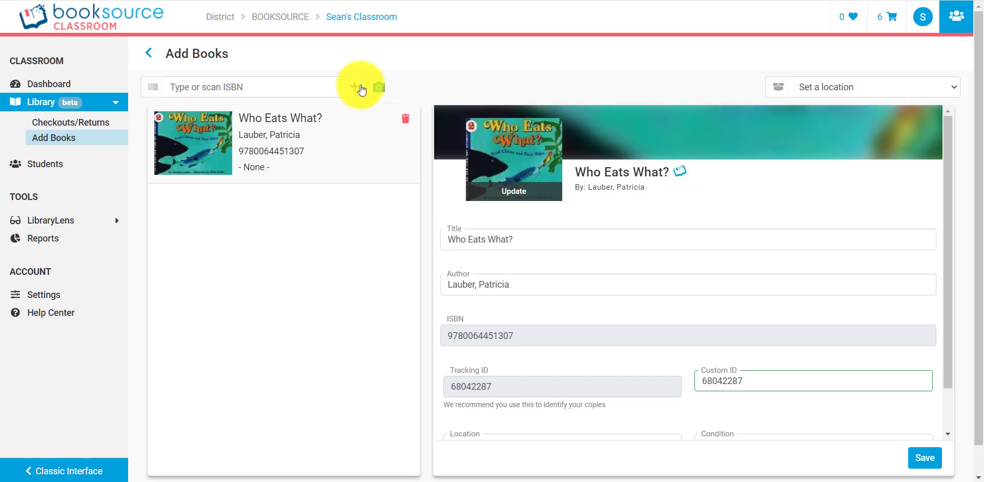
mouse_move(355, 86)
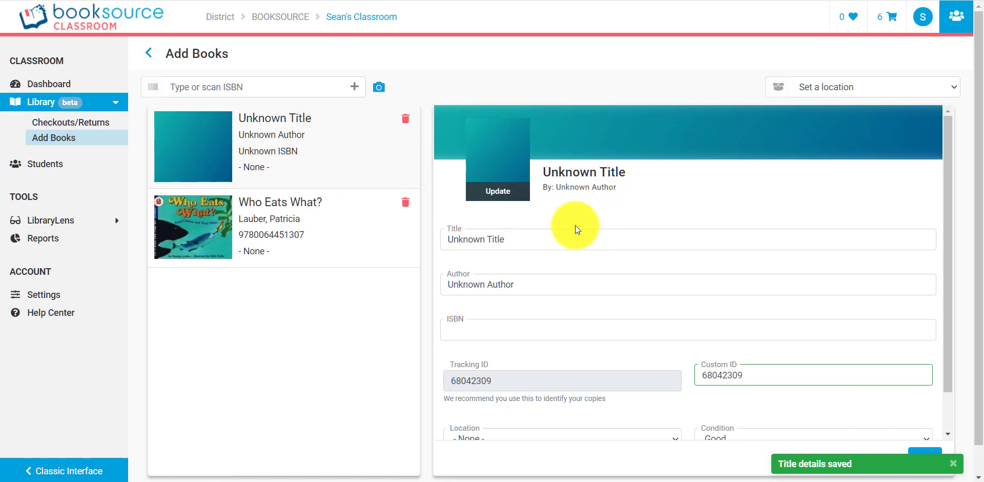
mouse_move(597, 331)
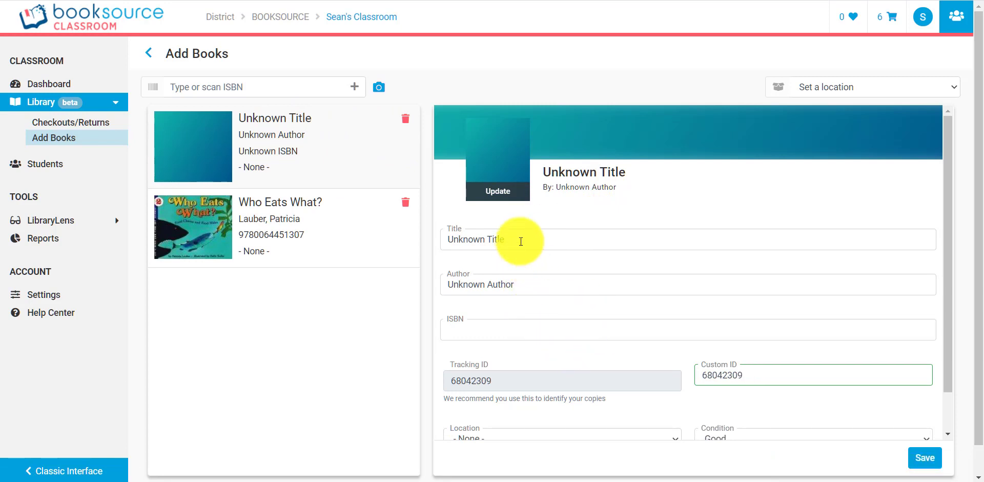
mouse_move(513, 328)
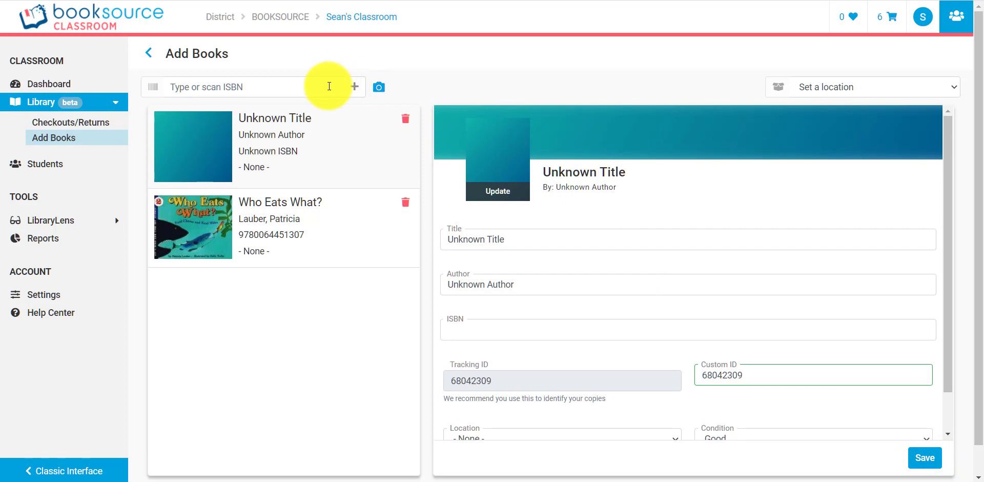
left_click(250, 86)
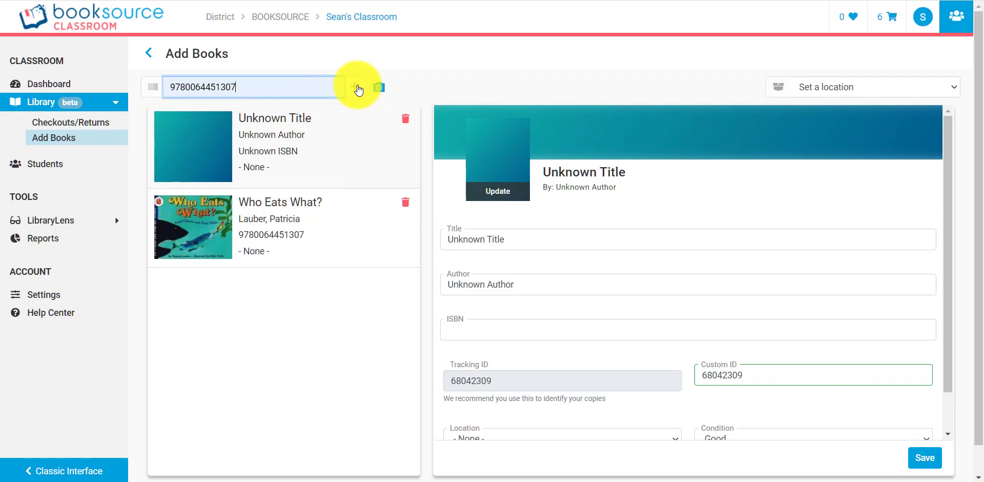
left_click(354, 86)
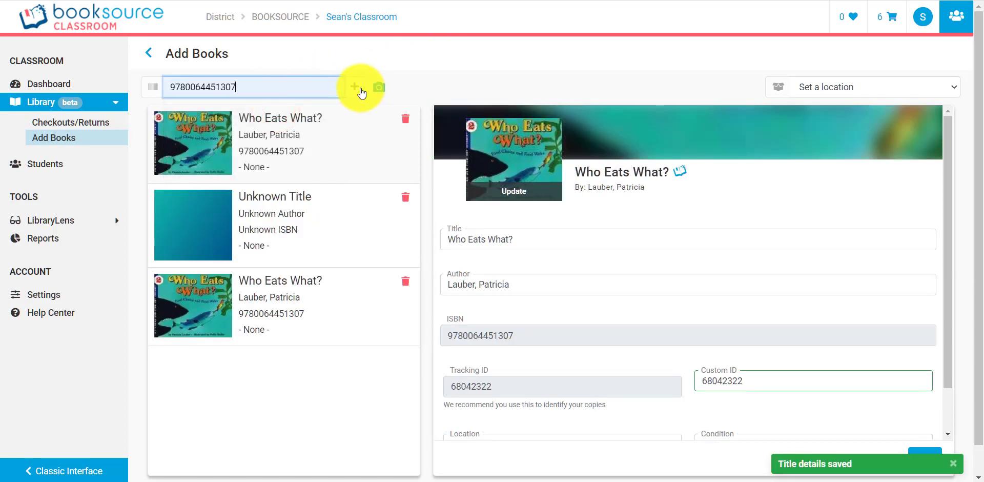
left_click(353, 86)
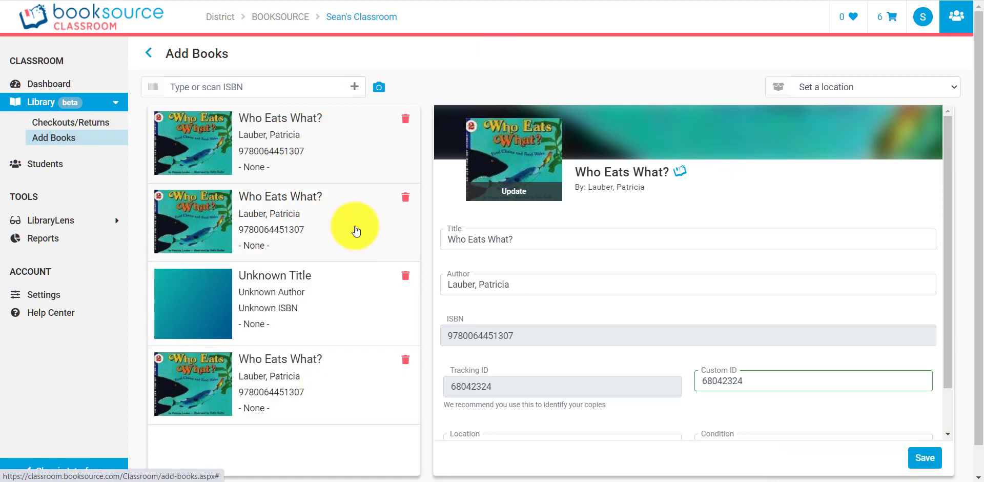
mouse_move(496, 372)
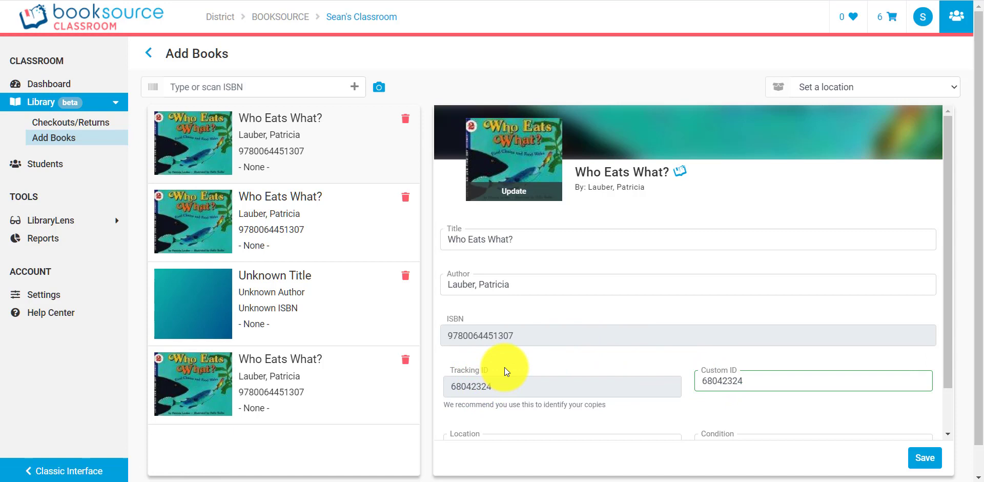
mouse_move(502, 366)
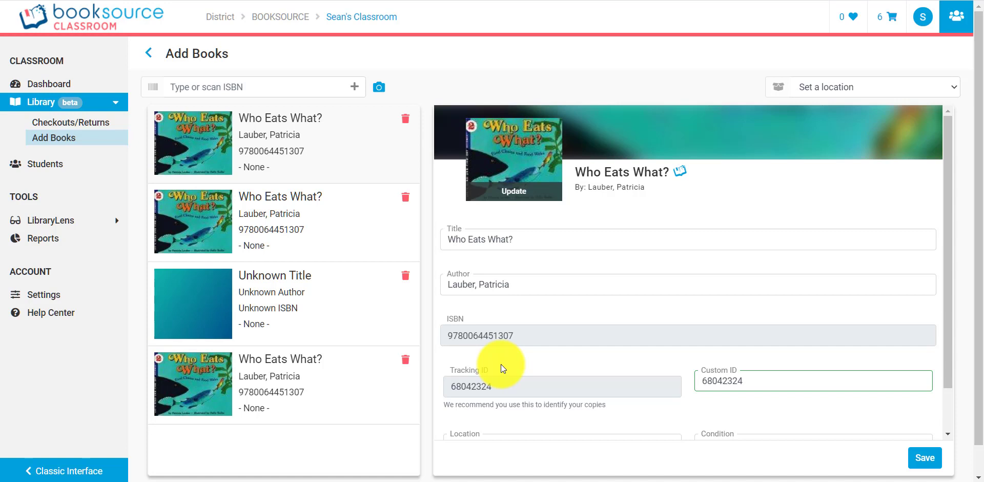
mouse_move(650, 441)
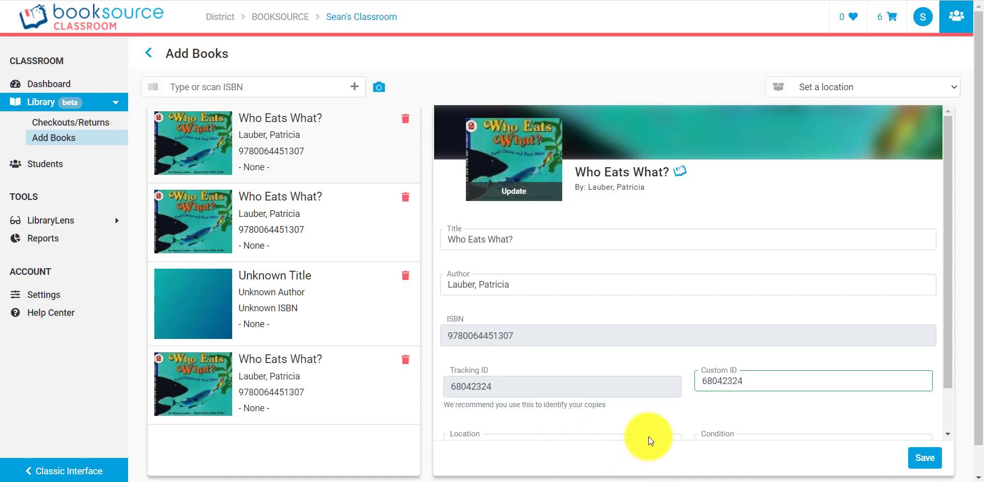
mouse_move(646, 374)
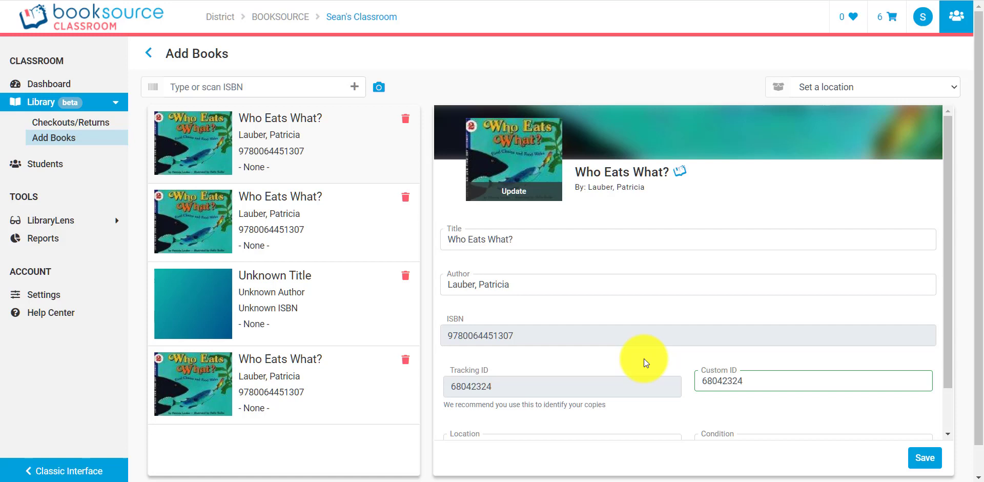
mouse_move(671, 384)
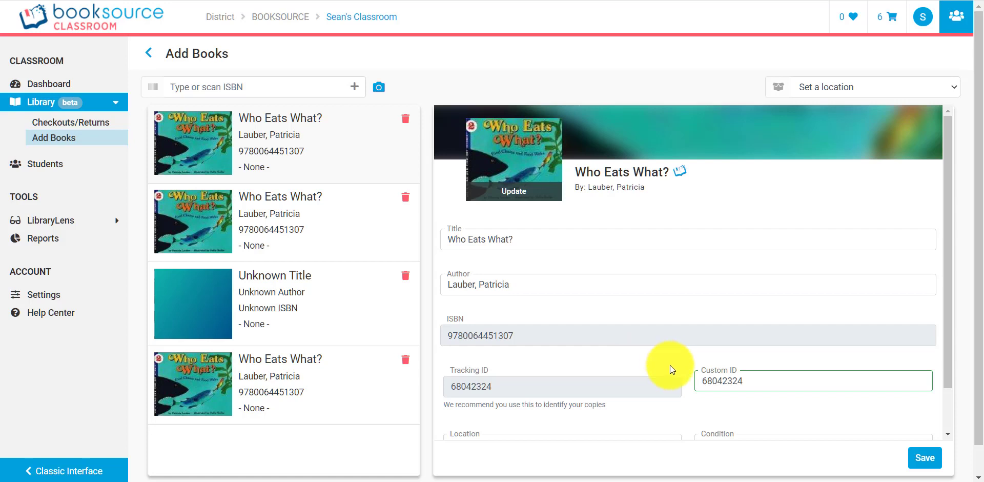
- Review the added list and view a Who Eats What? copy's details
left_click(756, 390)
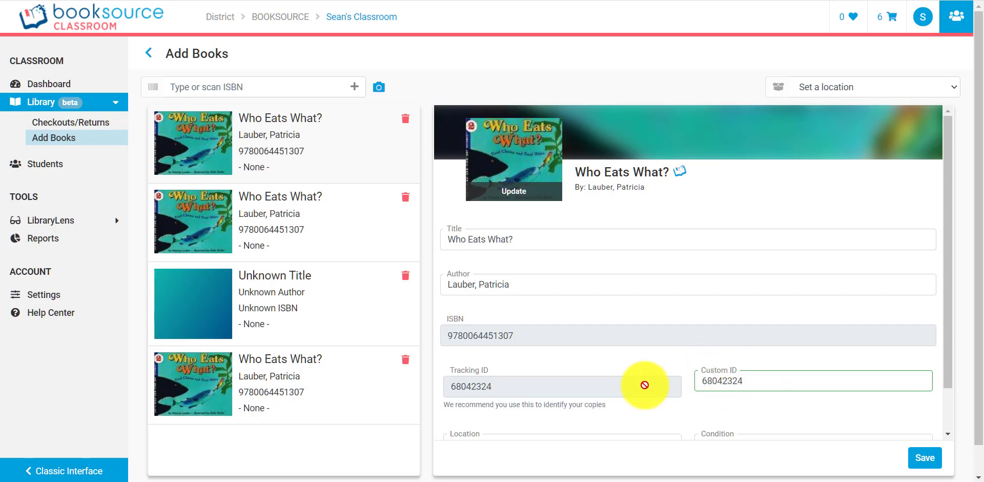
scroll("down", 3)
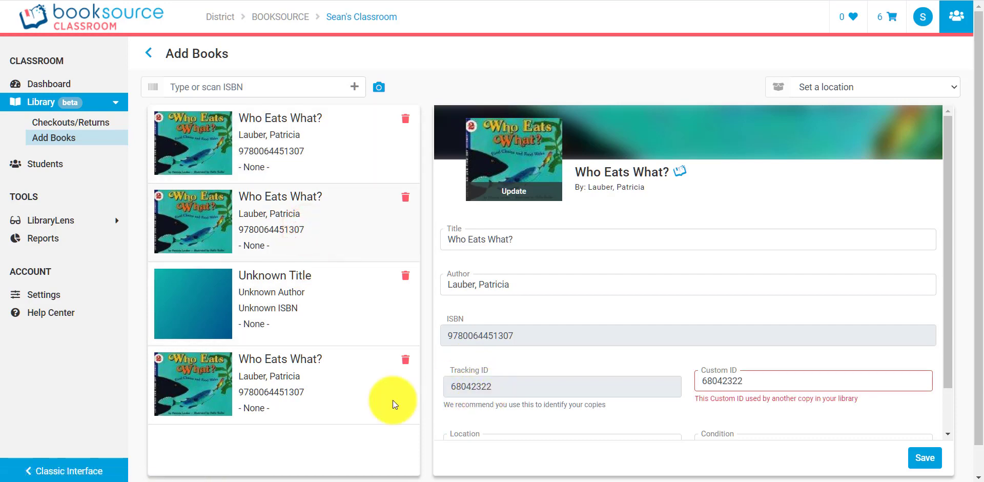
left_click(925, 457)
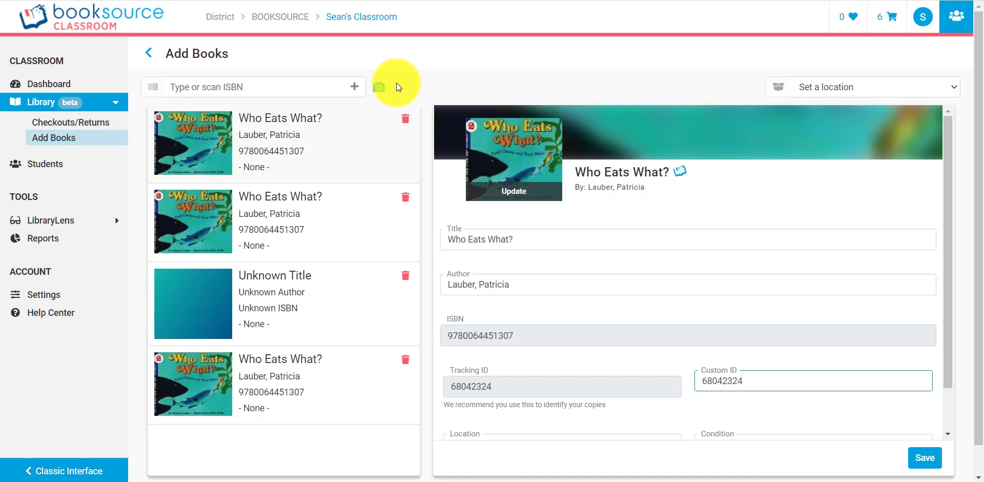
mouse_move(379, 86)
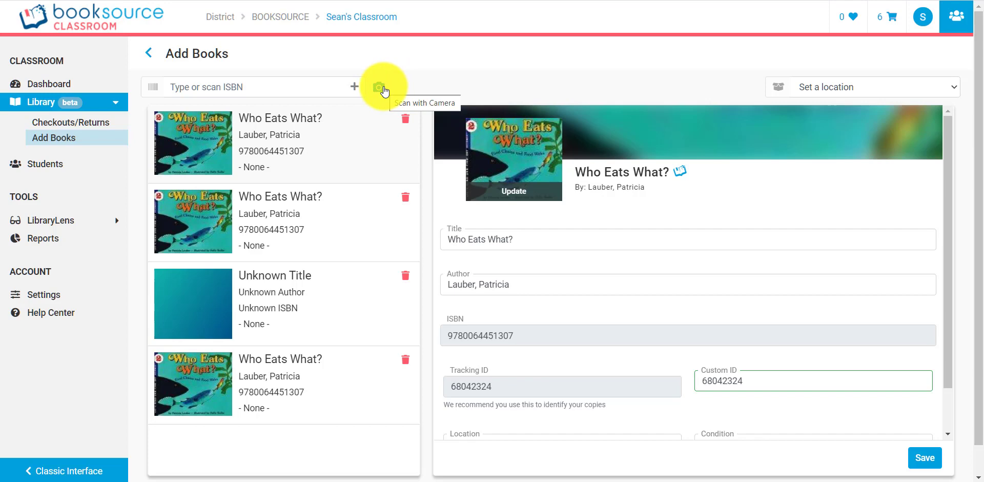
- Camera-scan the National Parks guide's barcode and fill in its author as National Geographic
left_click(380, 86)
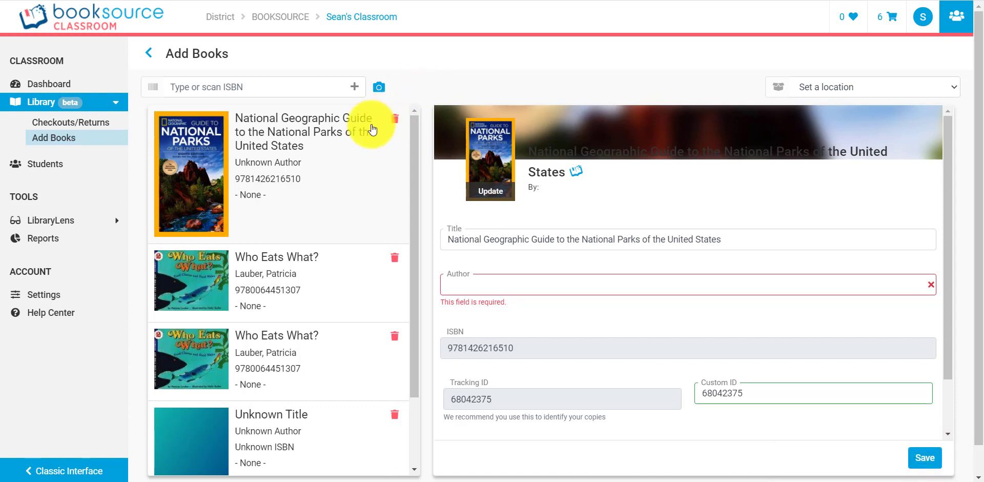
mouse_move(473, 100)
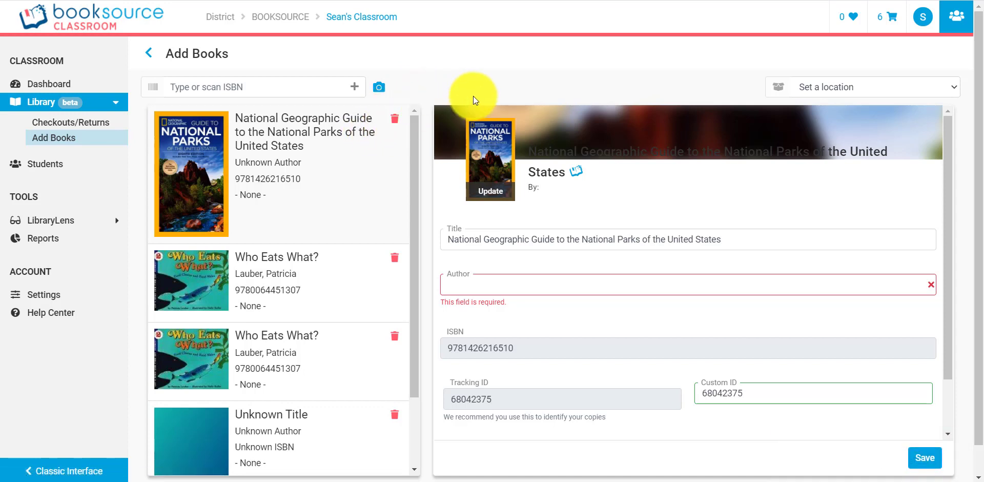
mouse_move(646, 187)
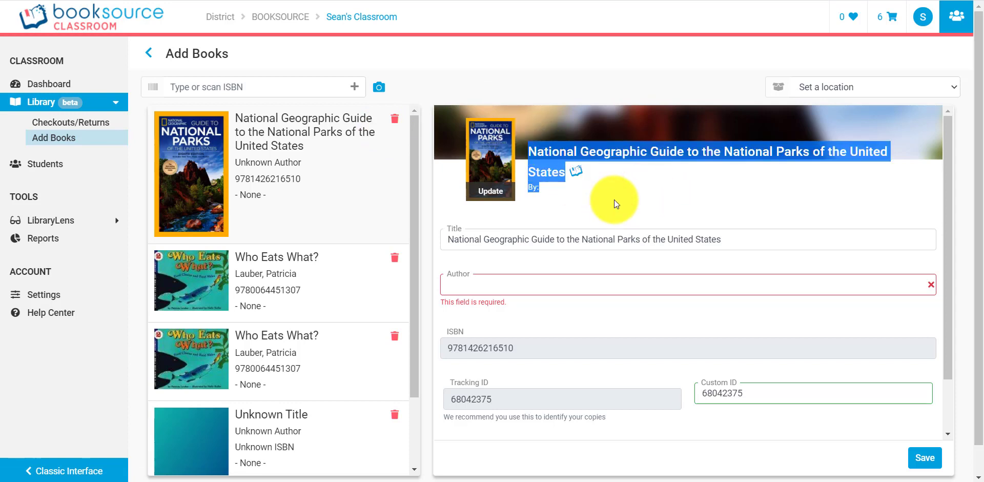
scroll("down", 3)
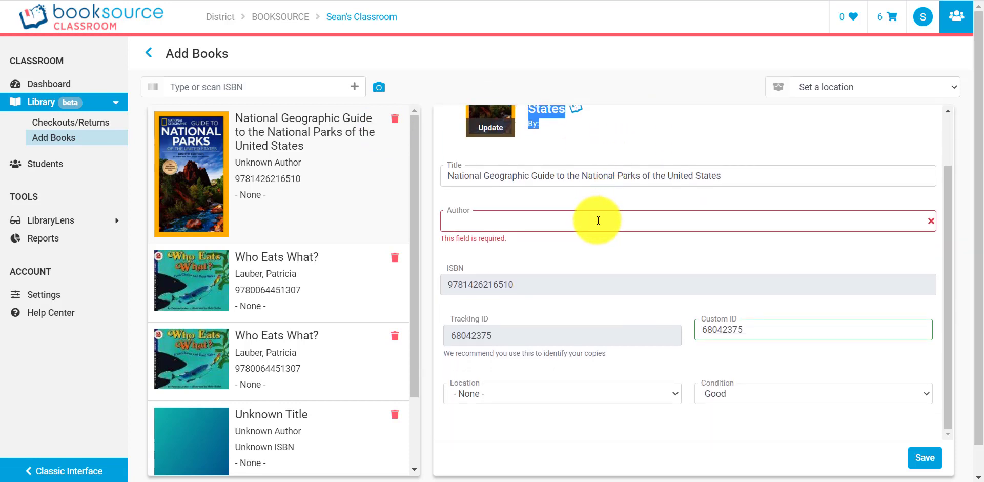
left_click(598, 220)
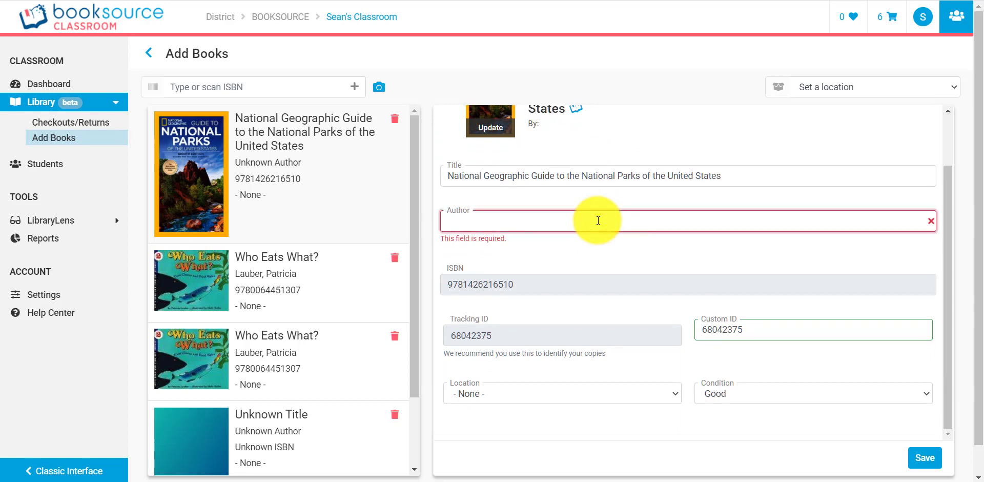
type("National Gepgraphic")
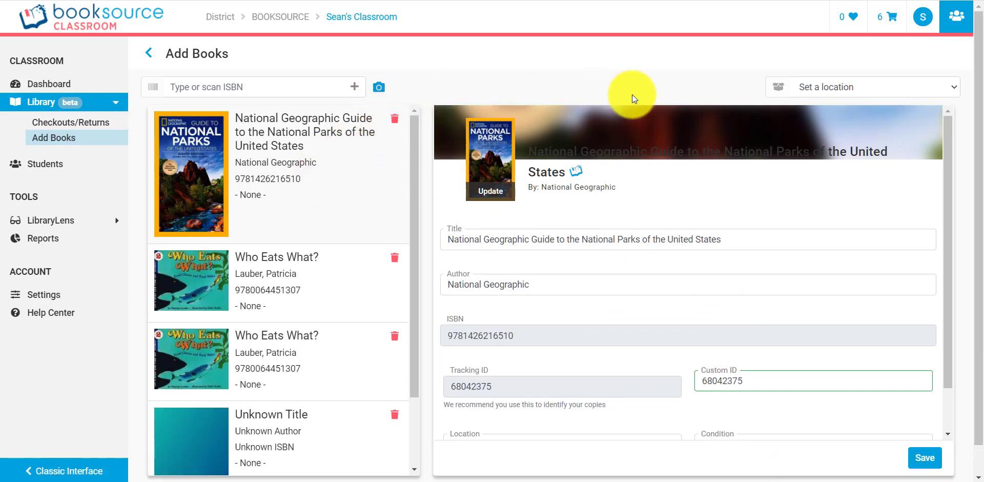
left_click(872, 86)
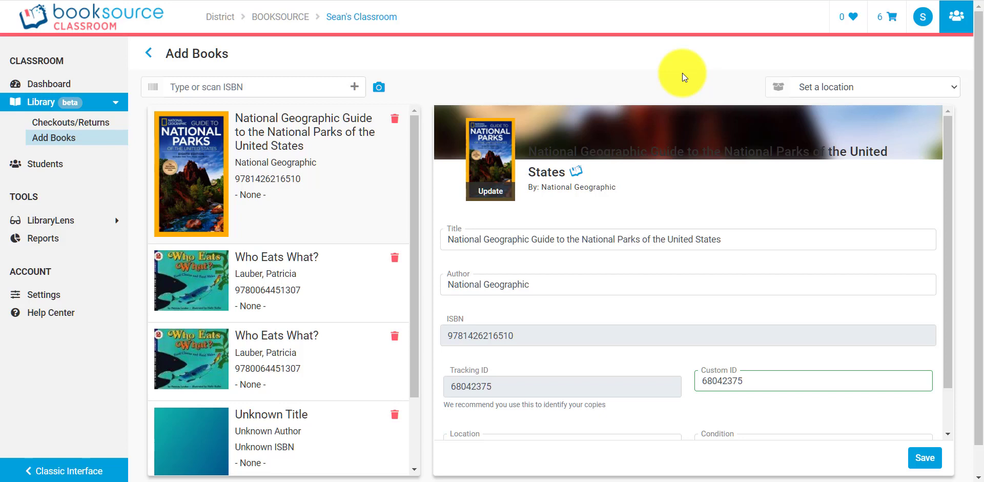
mouse_move(636, 92)
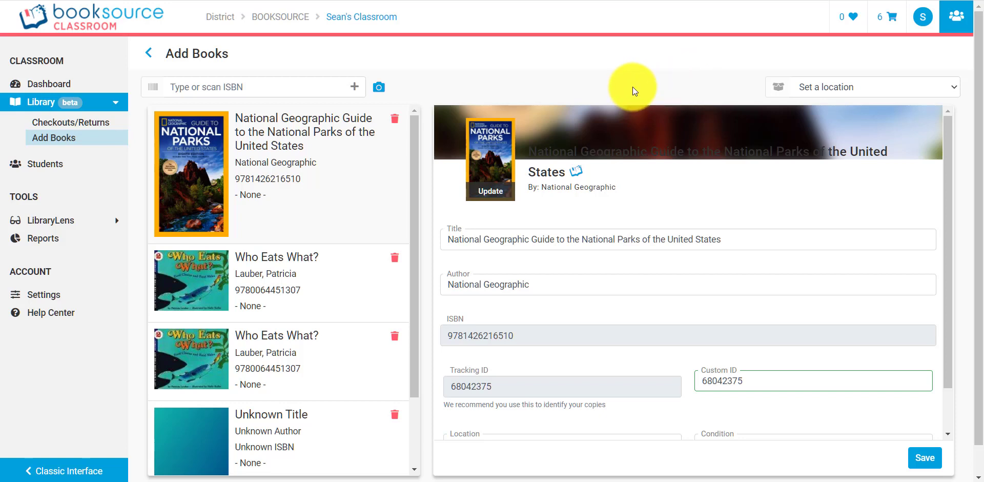
mouse_move(177, 91)
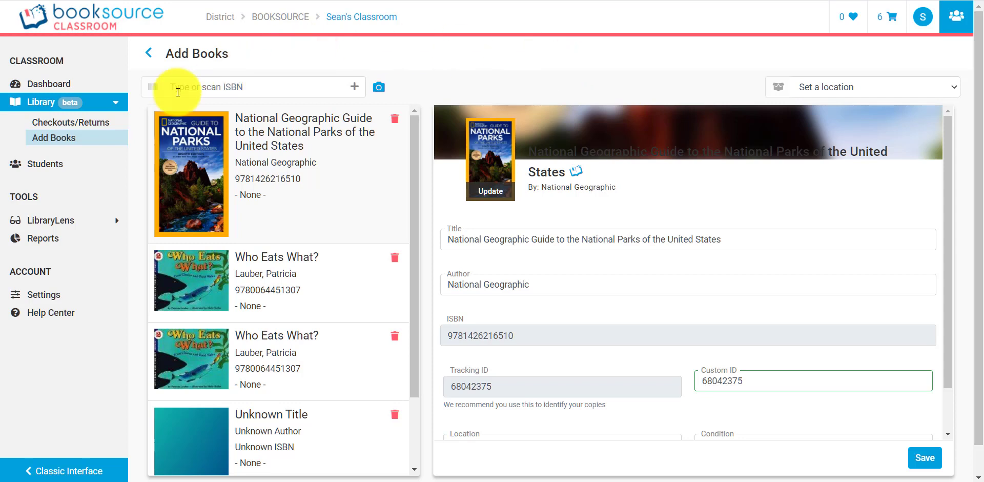
- Visit the Import from Invoice page, then return to the library grid of 792 books
left_click(53, 137)
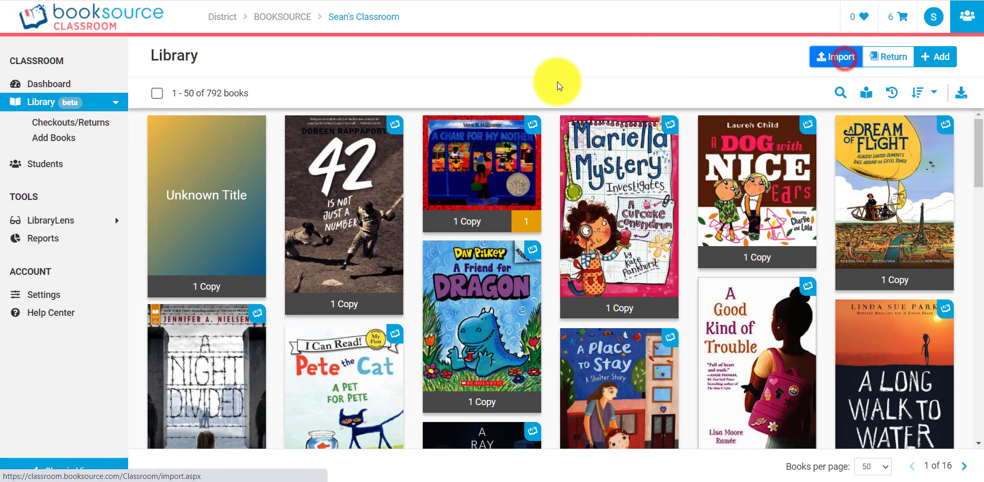
left_click(836, 56)
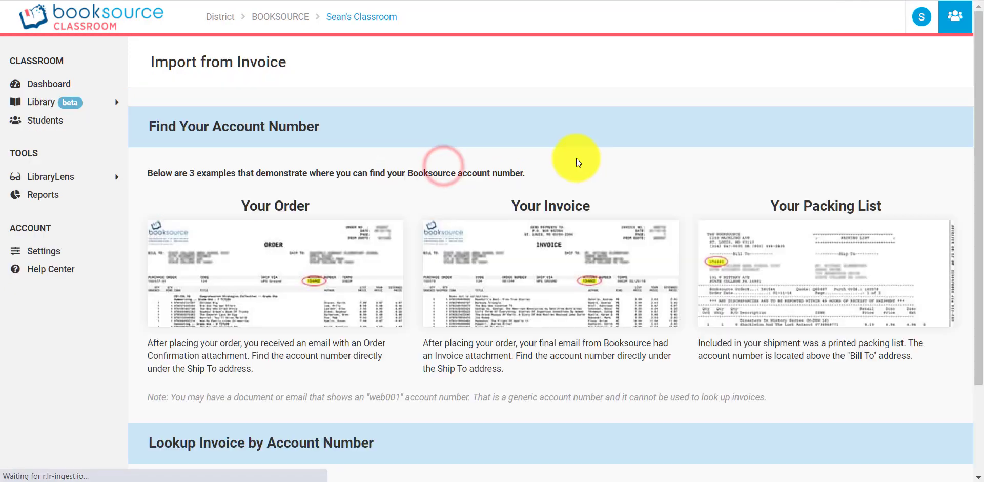
scroll("down", 3)
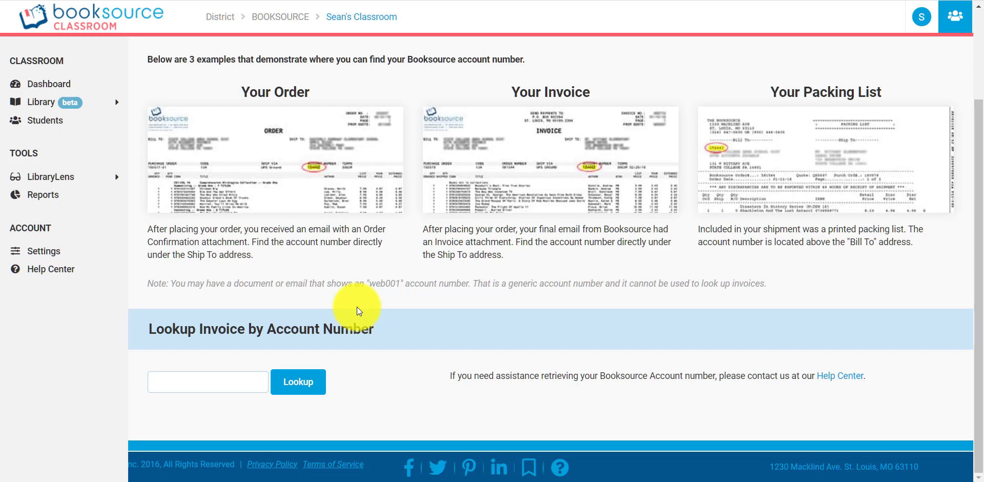
mouse_move(103, 108)
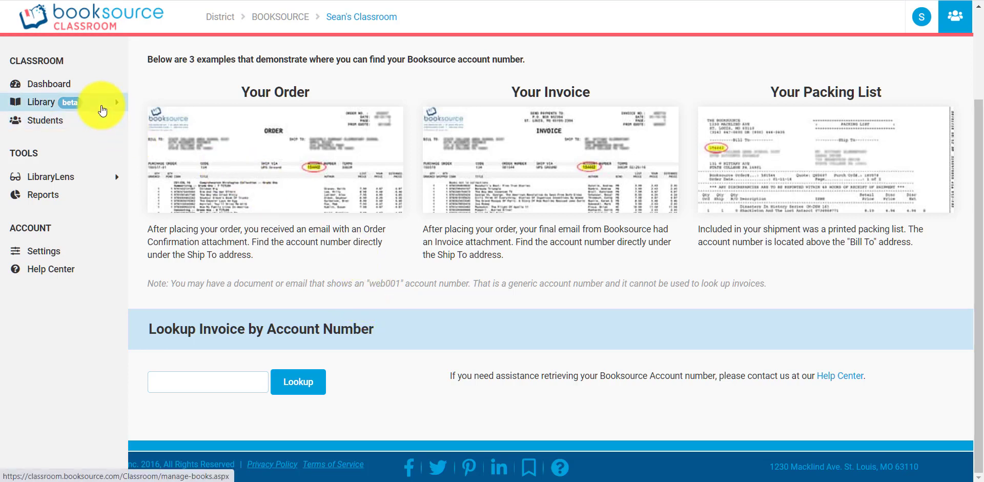
left_click(102, 109)
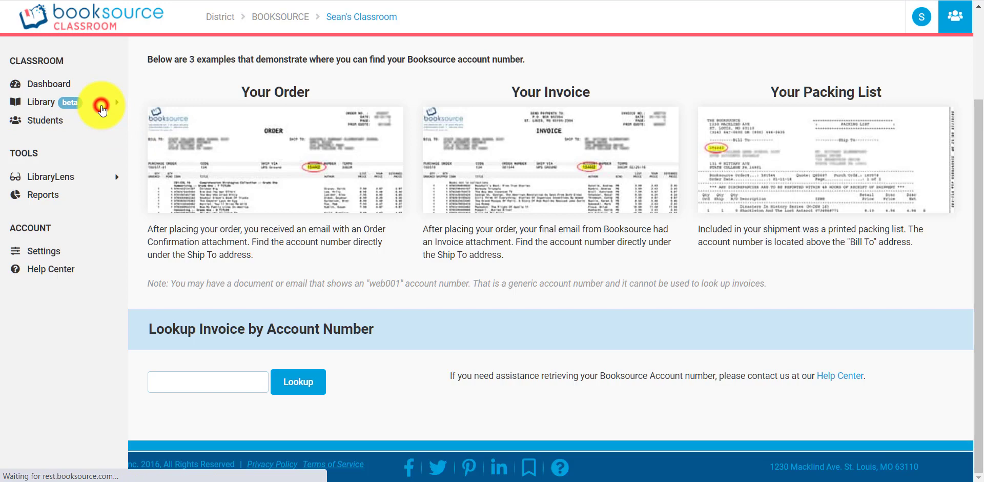
left_click(102, 110)
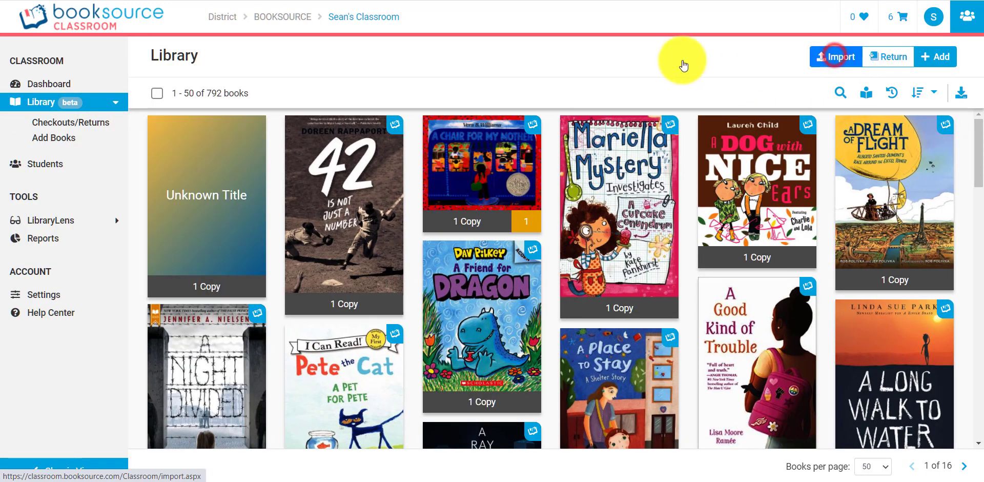
- Review the Library Import from Excel steps, then return to the classroom library
left_click(836, 57)
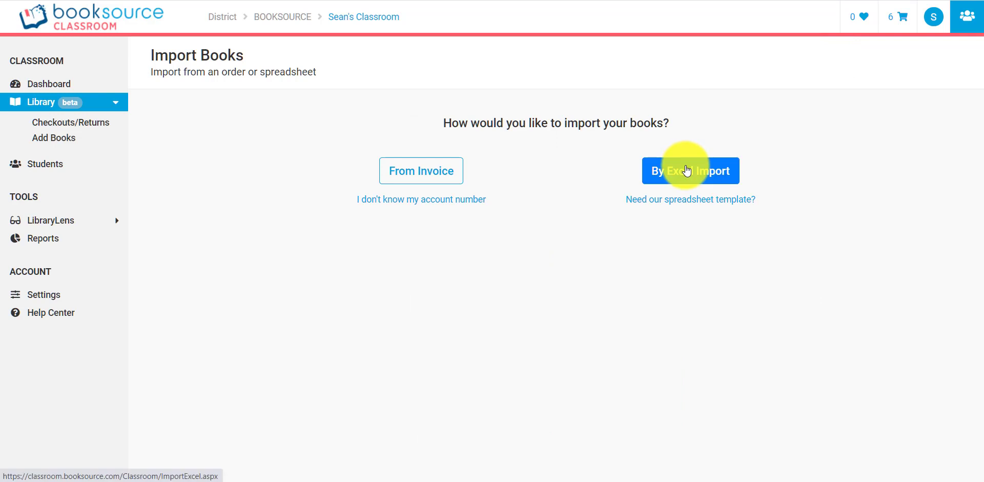
left_click(691, 171)
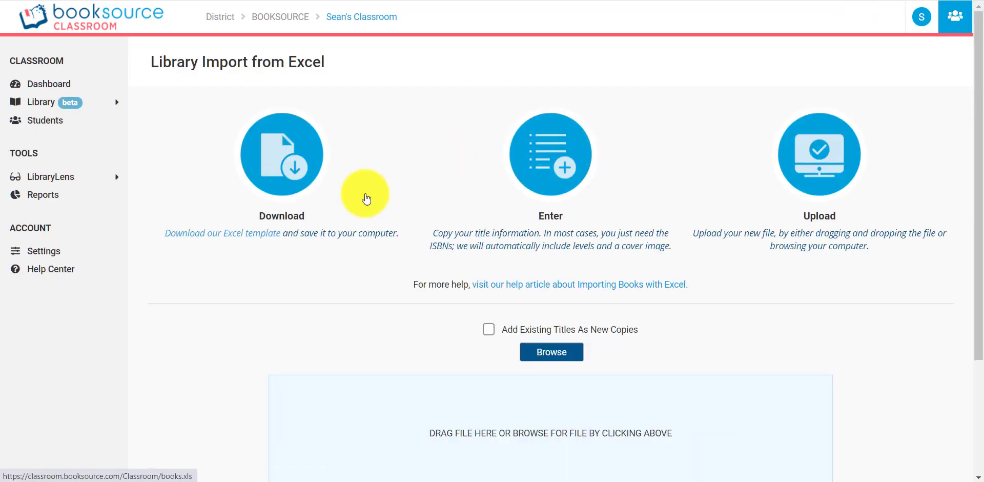
mouse_move(232, 237)
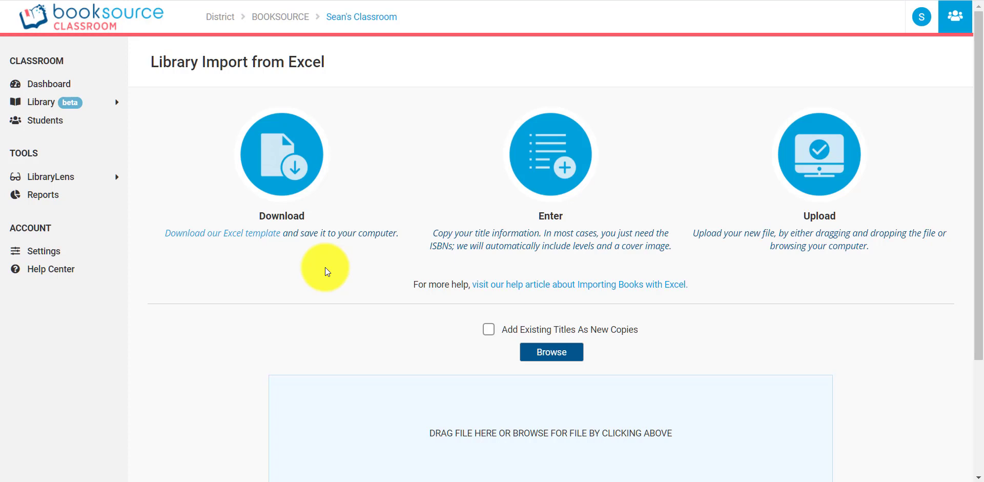
mouse_move(341, 290)
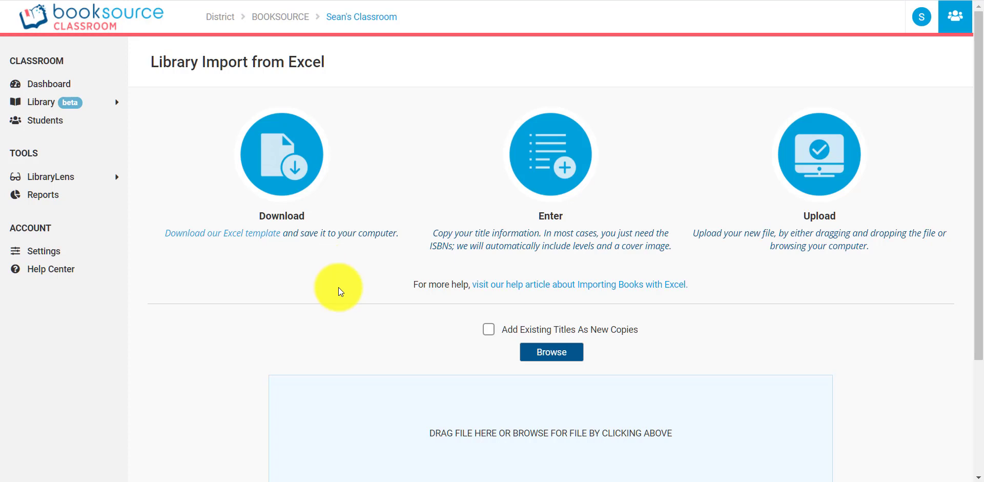
mouse_move(361, 304)
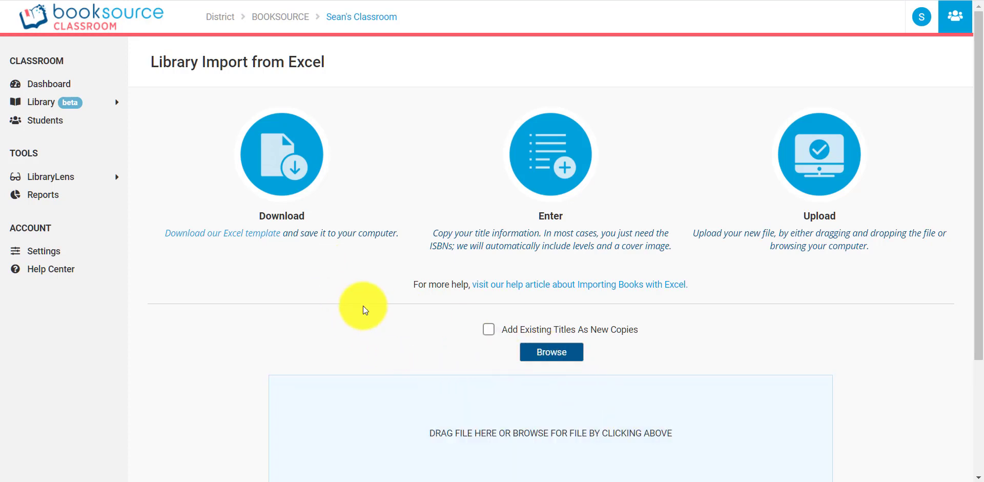
scroll("down", 3)
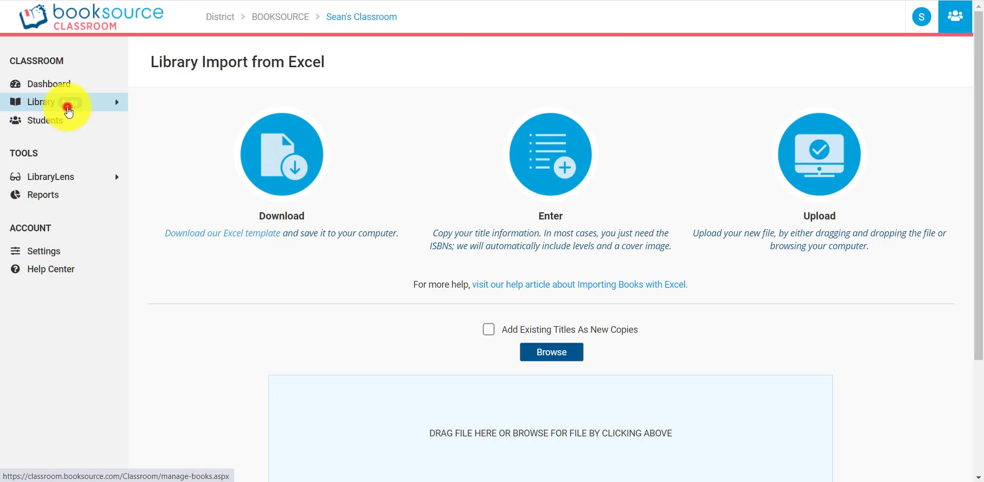
left_click(41, 102)
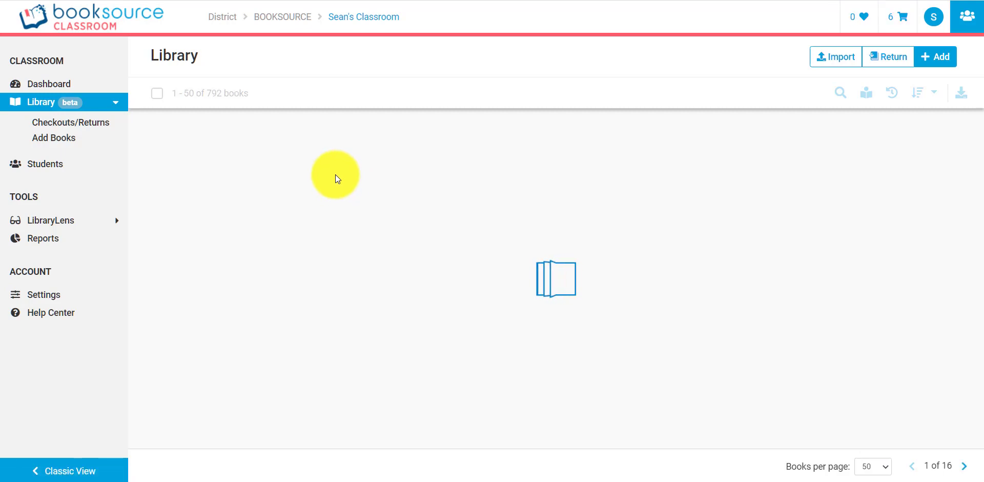
- Search the library for 'national geographic' and view the National Parks guide's title details
left_click(840, 92)
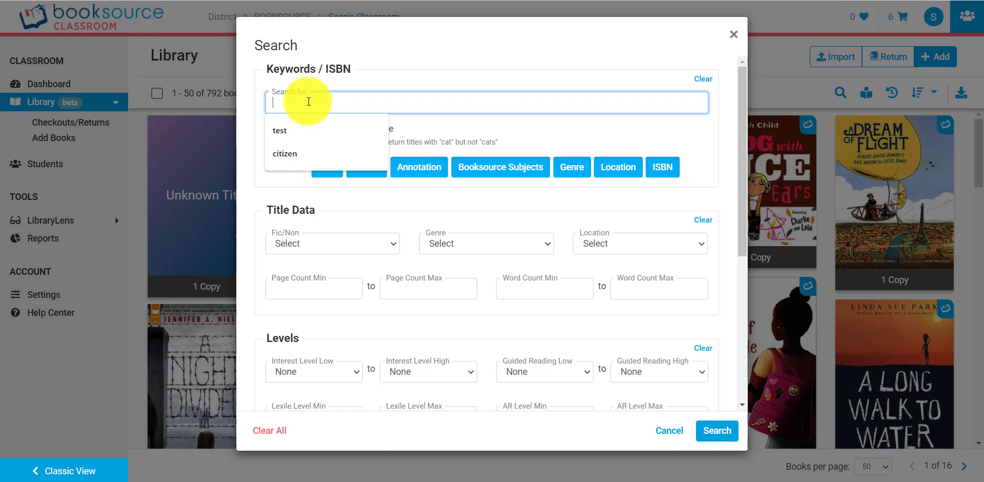
type("national grap")
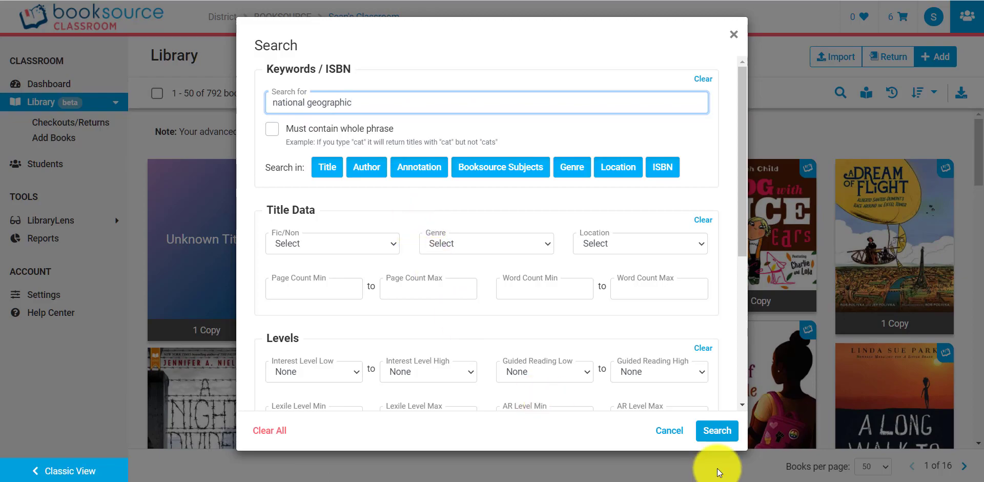
left_click(717, 430)
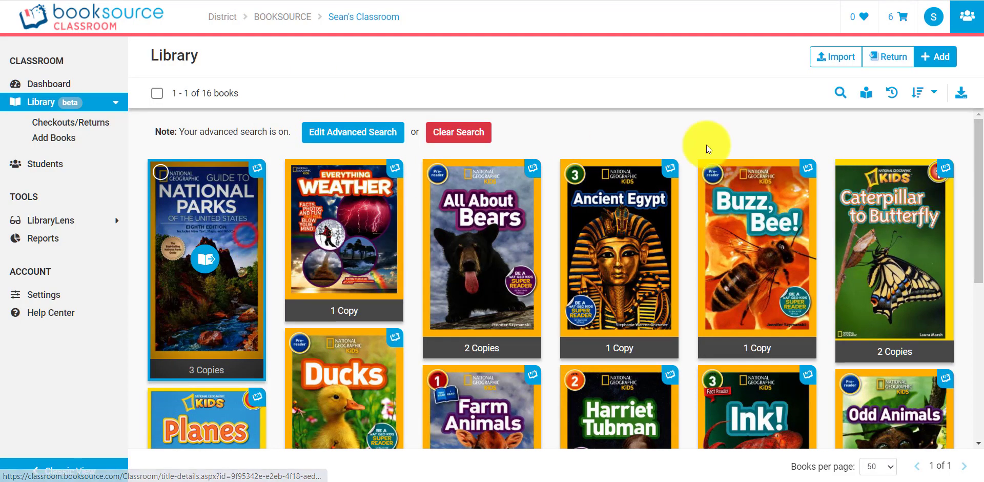
left_click(206, 267)
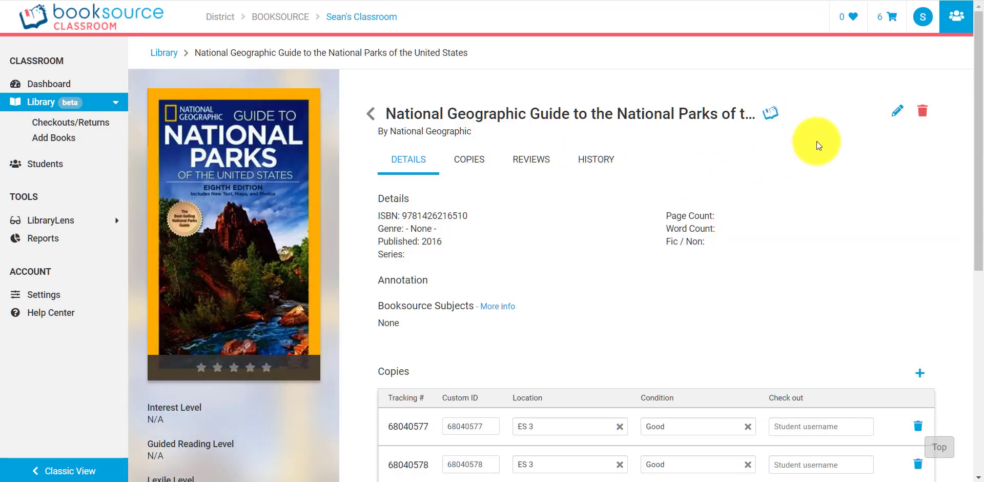
scroll("down", 3)
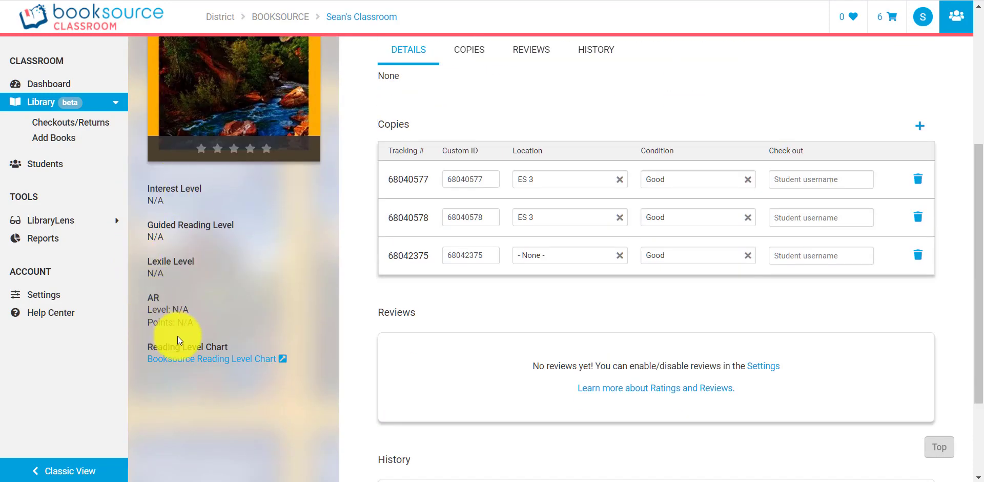
scroll("up", 3)
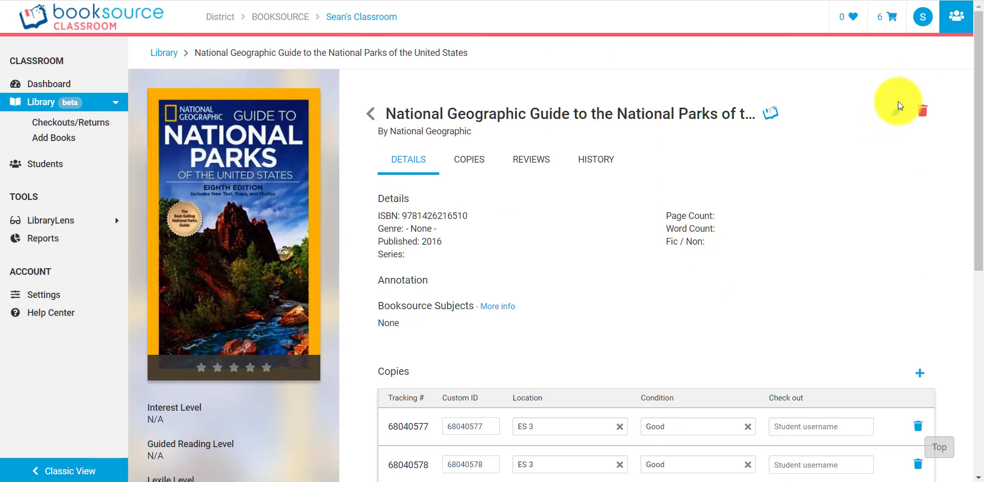
left_click(896, 109)
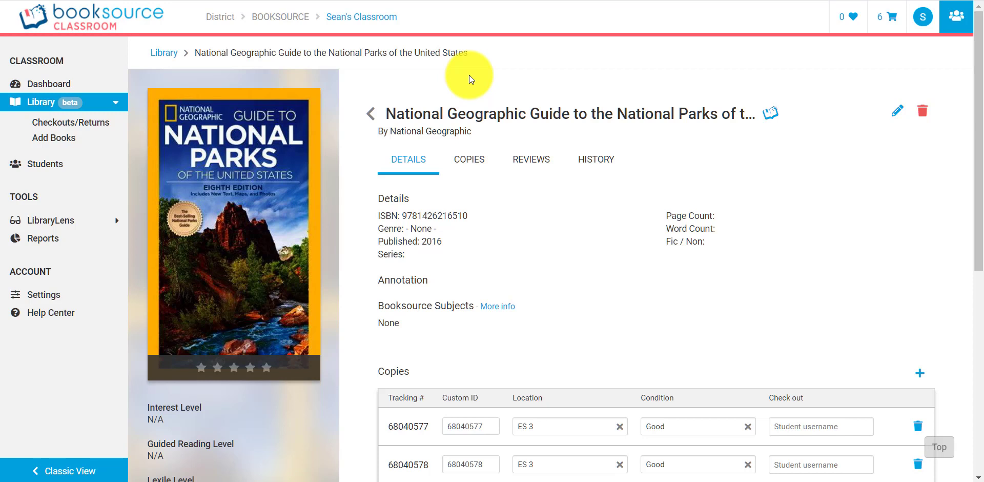
mouse_move(466, 86)
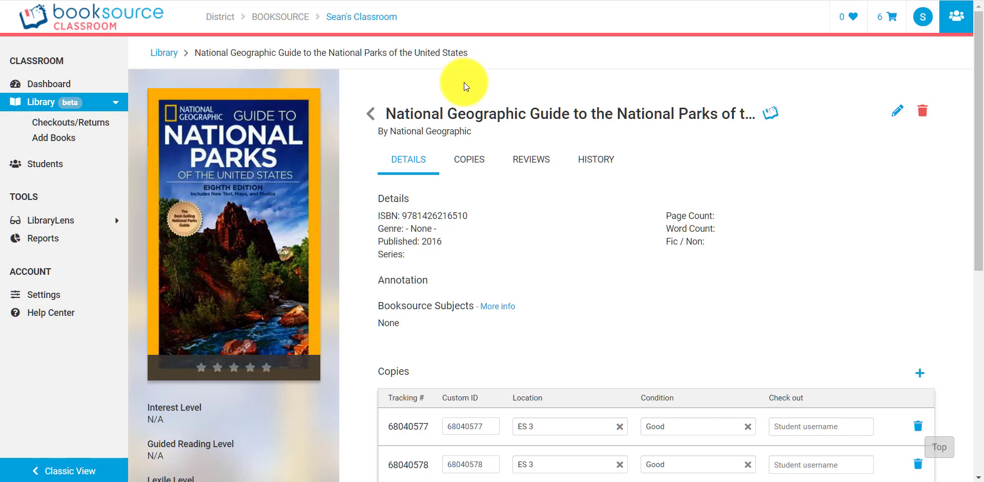
mouse_move(357, 77)
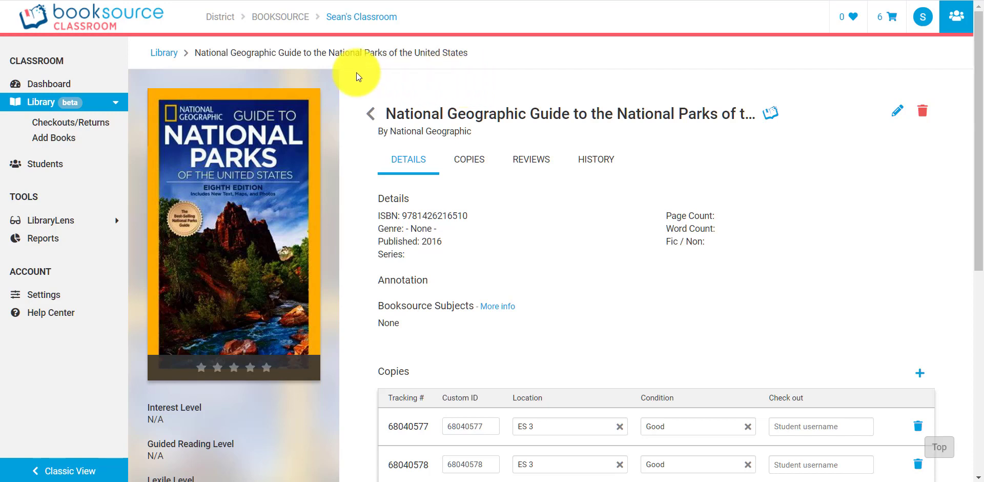